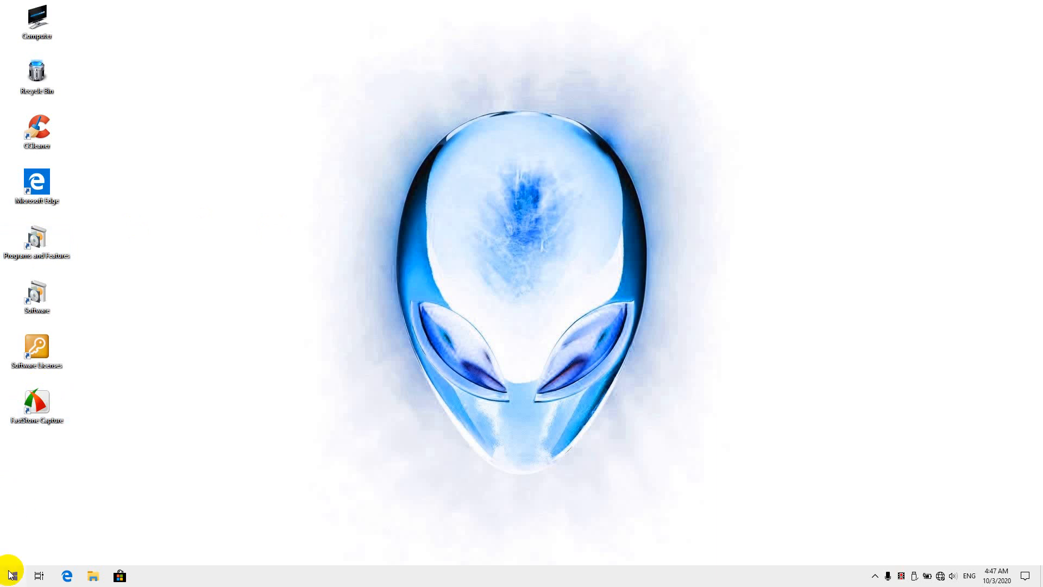
Step: Show the installed programs list and select Alienware OC Controls
left_click(12, 576)
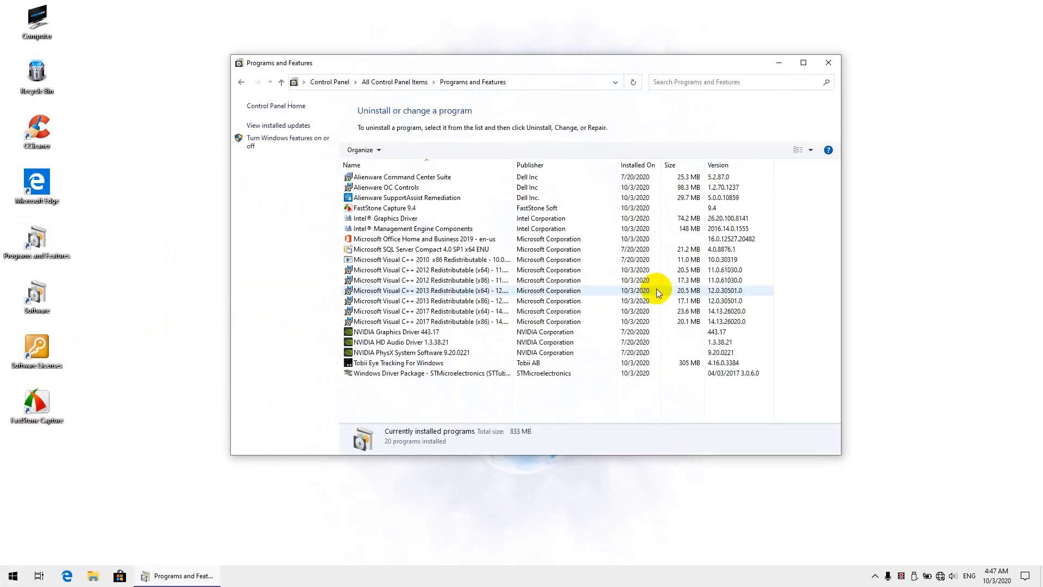
left_click(400, 187)
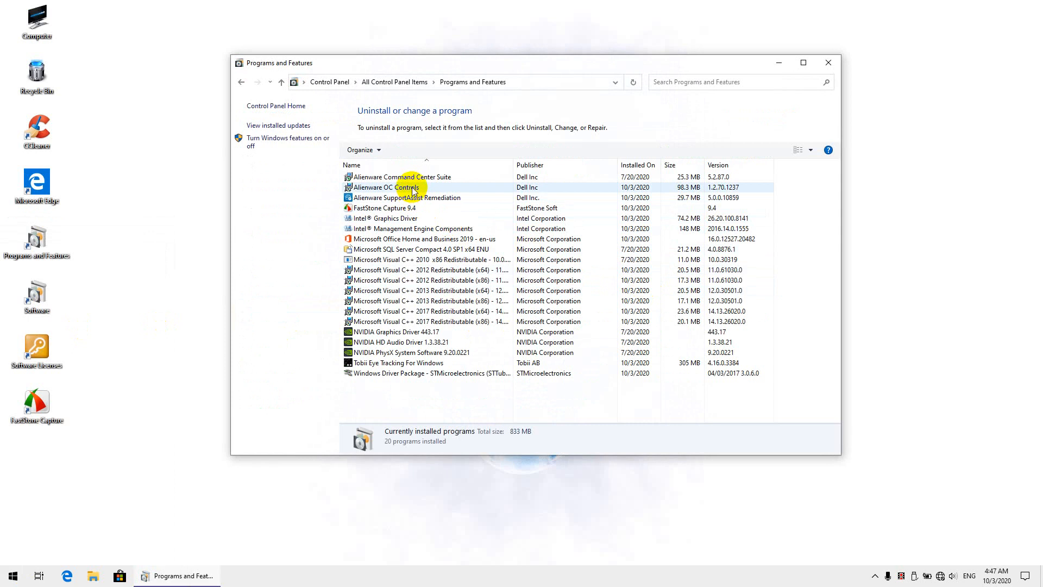
mouse_move(415, 190)
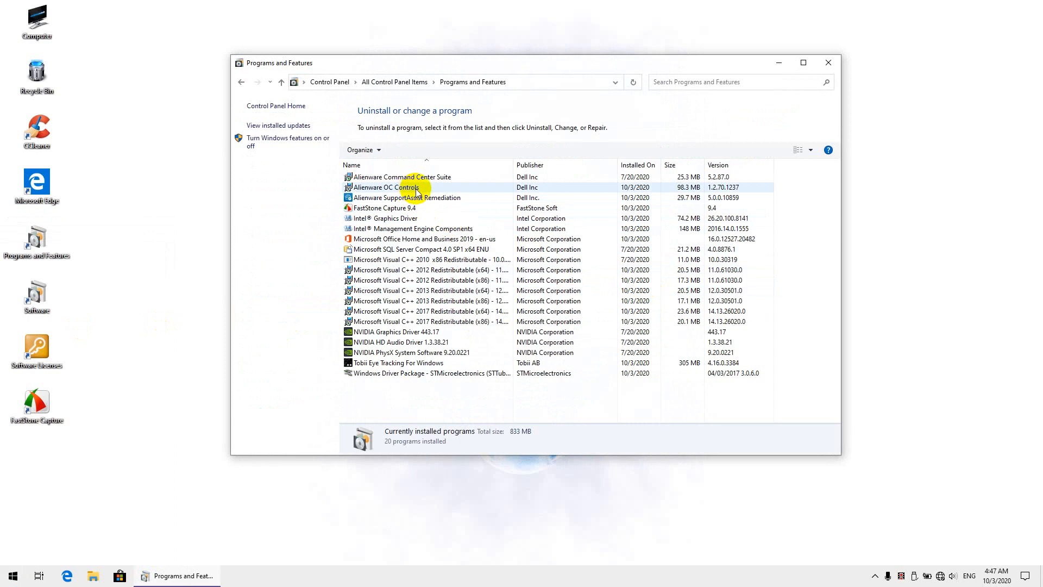
left_click(384, 187)
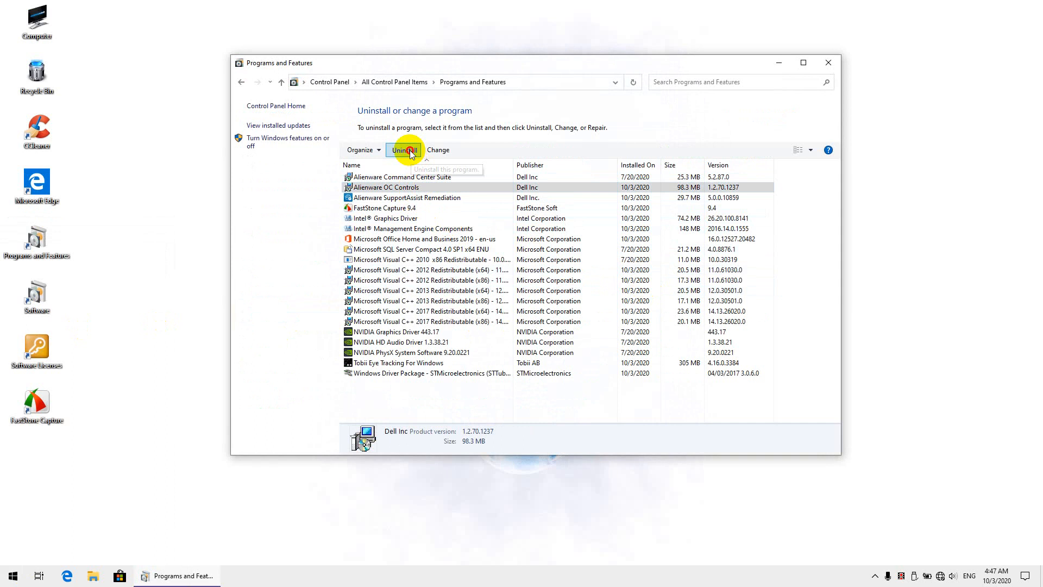
Step: Uninstall Alienware OC Controls and confirm its removal completes
left_click(404, 150)
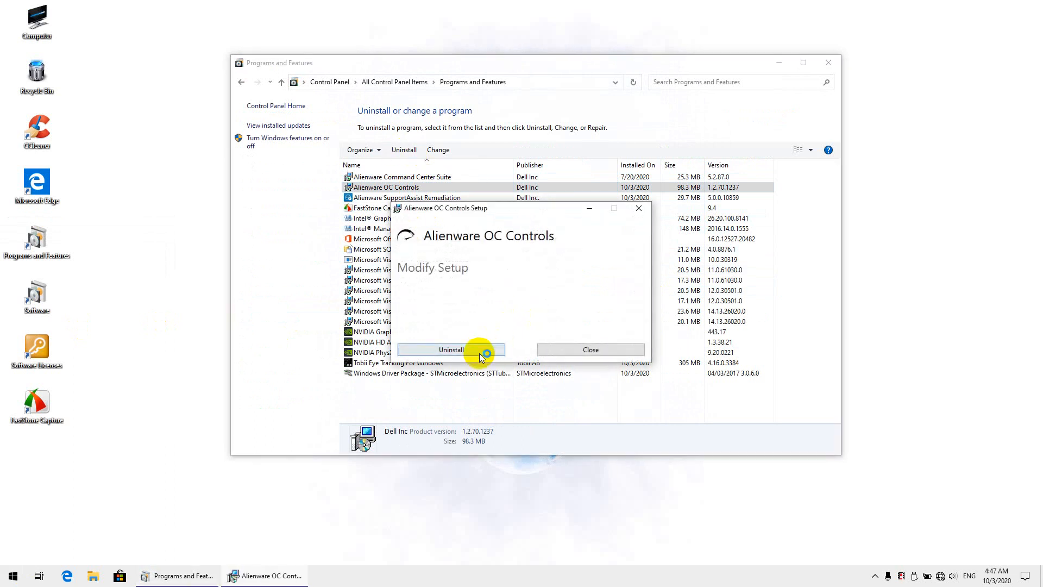
left_click(451, 349)
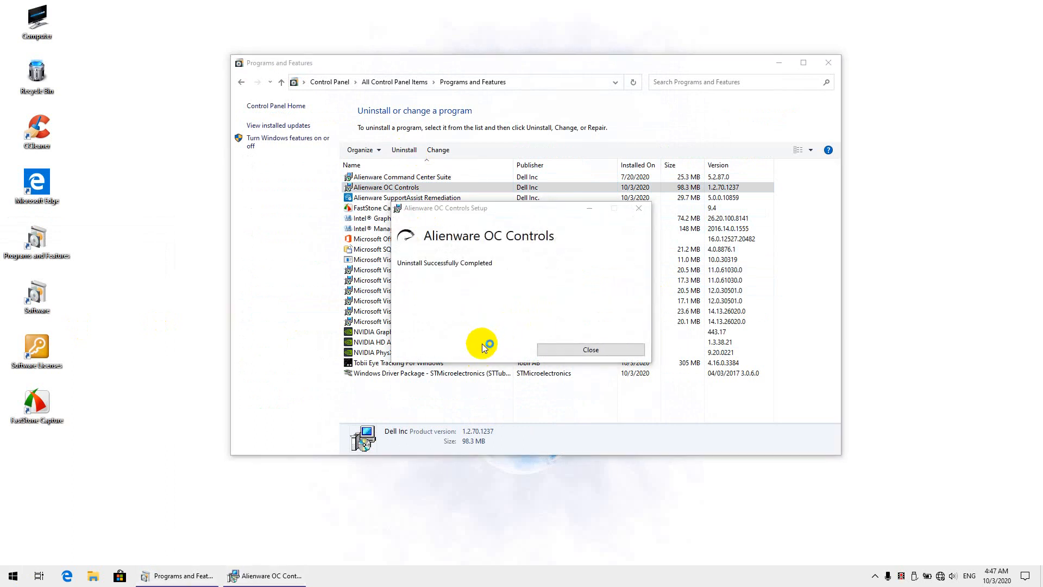
left_click(589, 349)
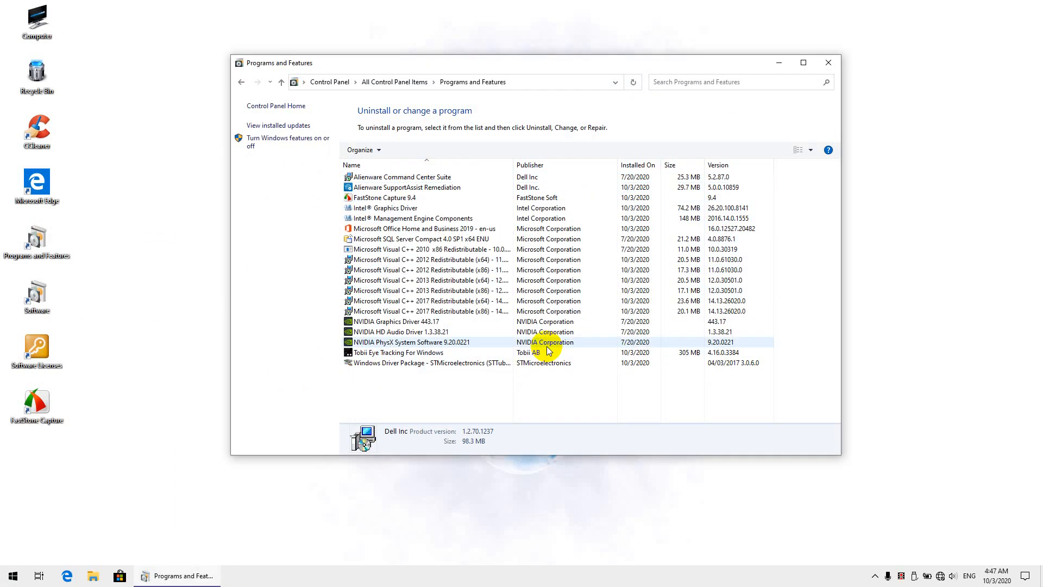
Step: Uninstall Alienware Command Center Suite via the InstallShield Yes prompt, then close Programs and Features
left_click(401, 176)
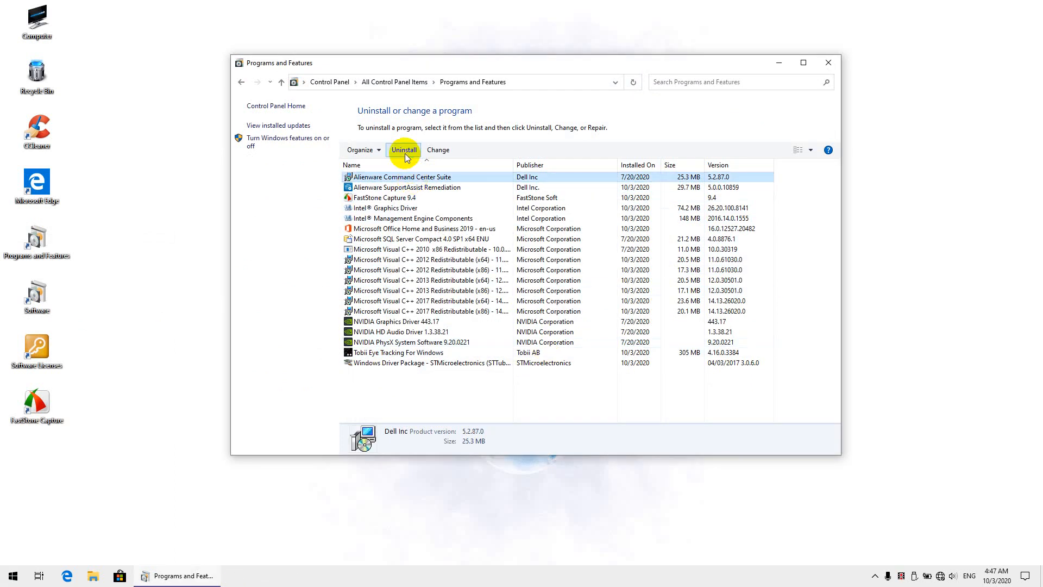
mouse_move(403, 150)
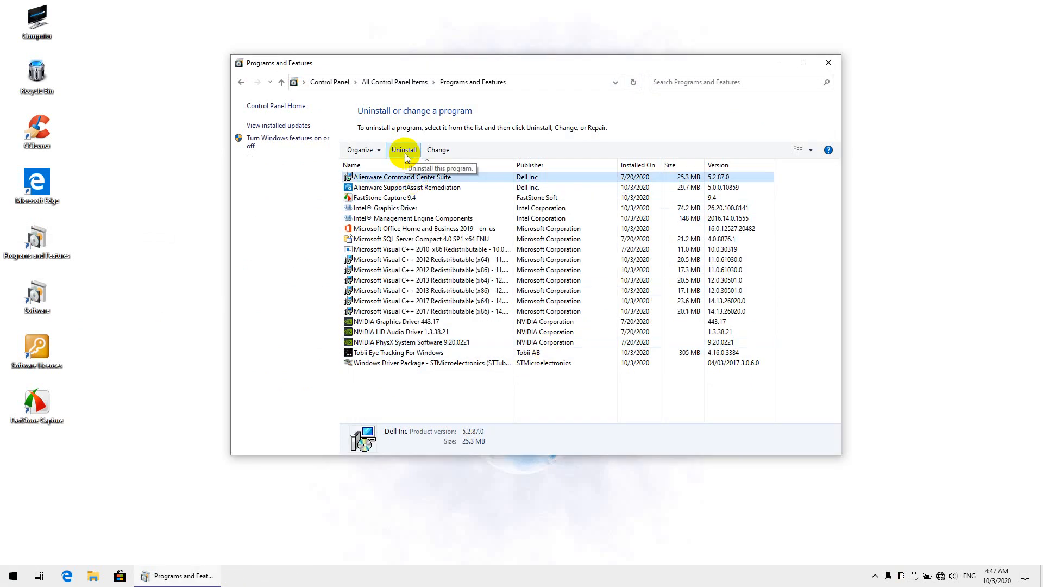
left_click(403, 150)
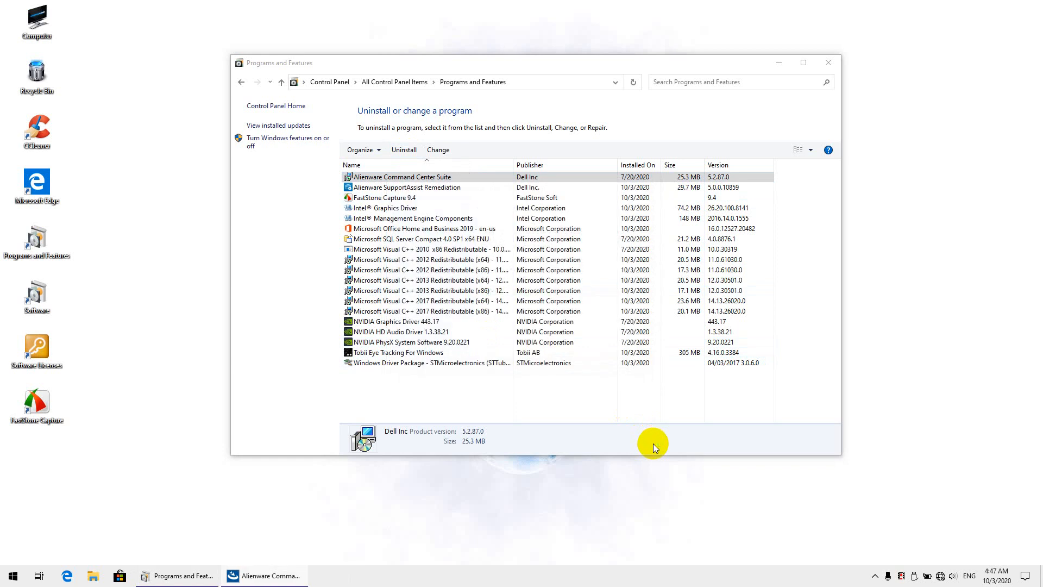
left_click(405, 150)
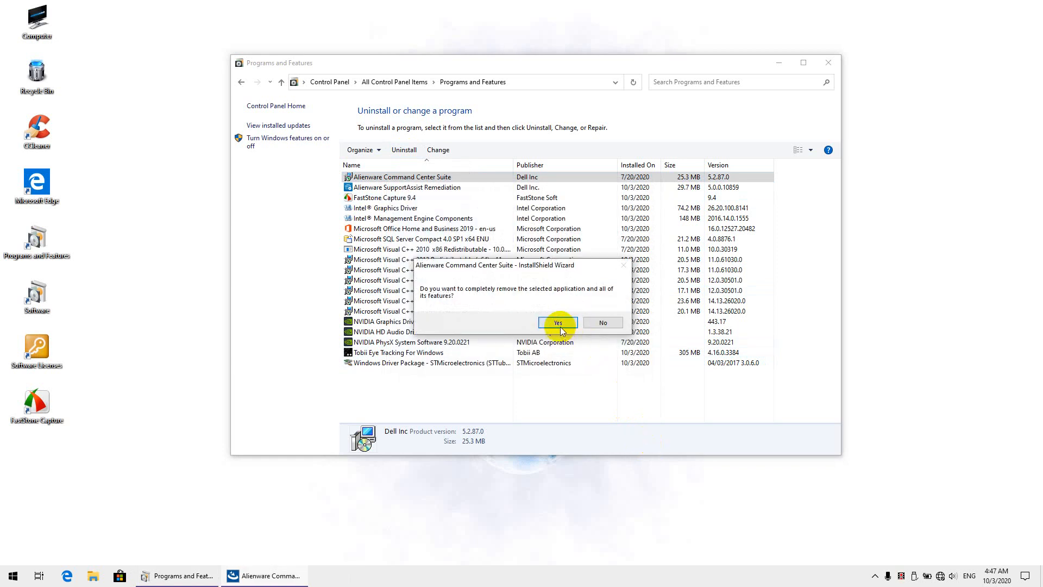
left_click(557, 321)
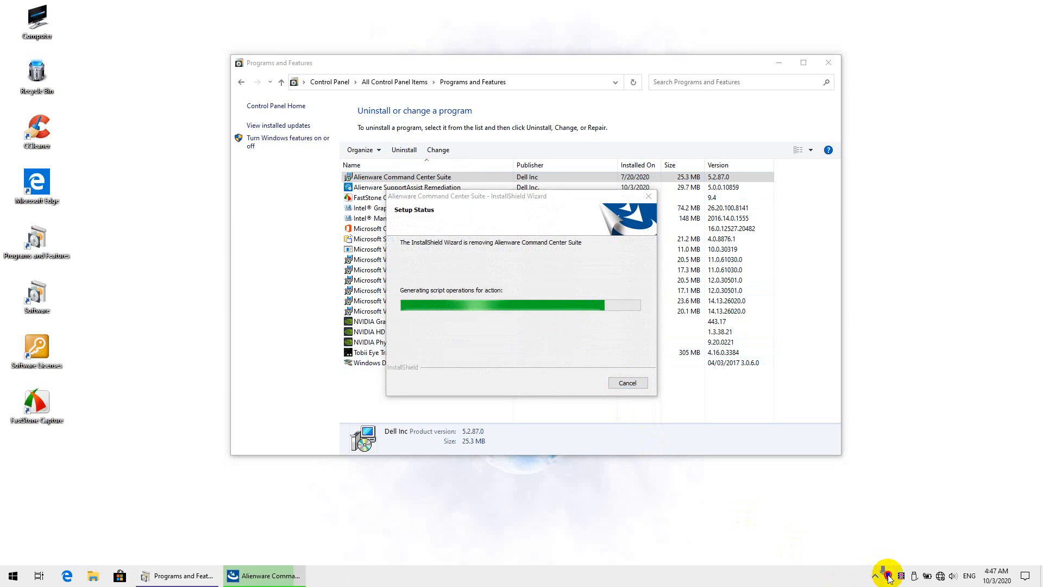
mouse_move(743, 526)
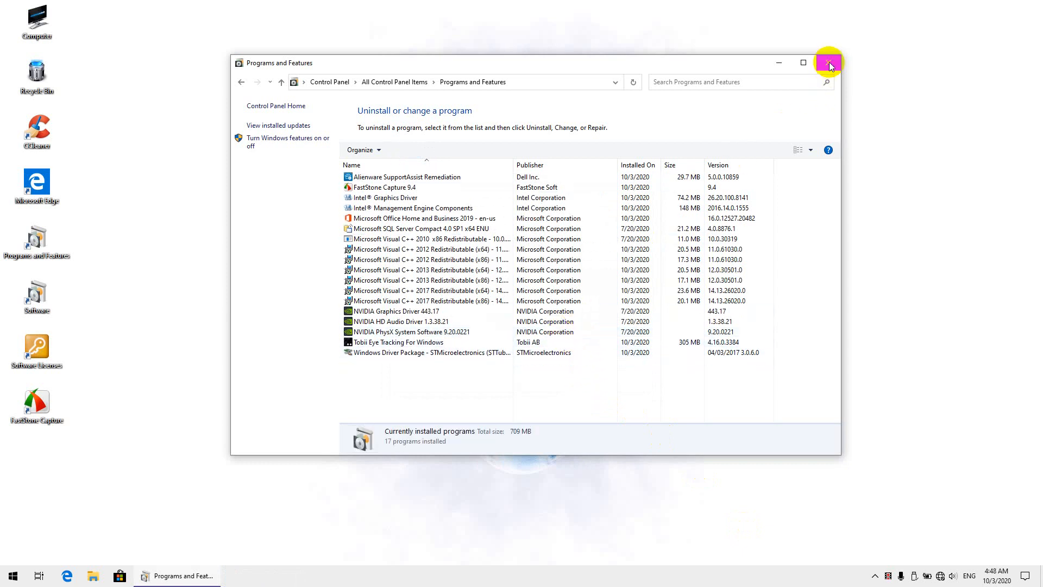
left_click(829, 63)
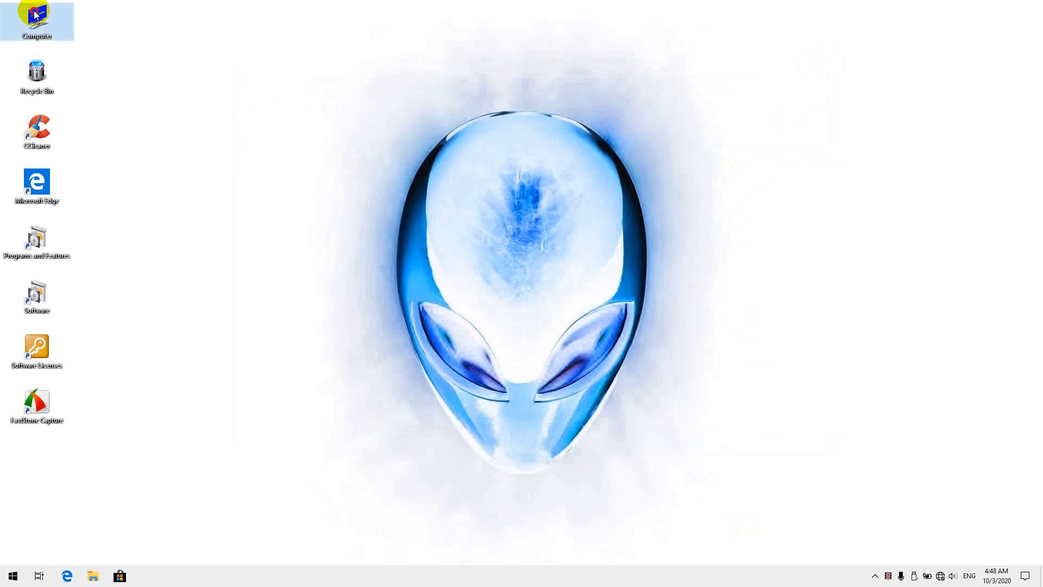
Step: Inspect C:\Program Files\Alienware, then permanently delete that leftover folder
double_click(37, 15)
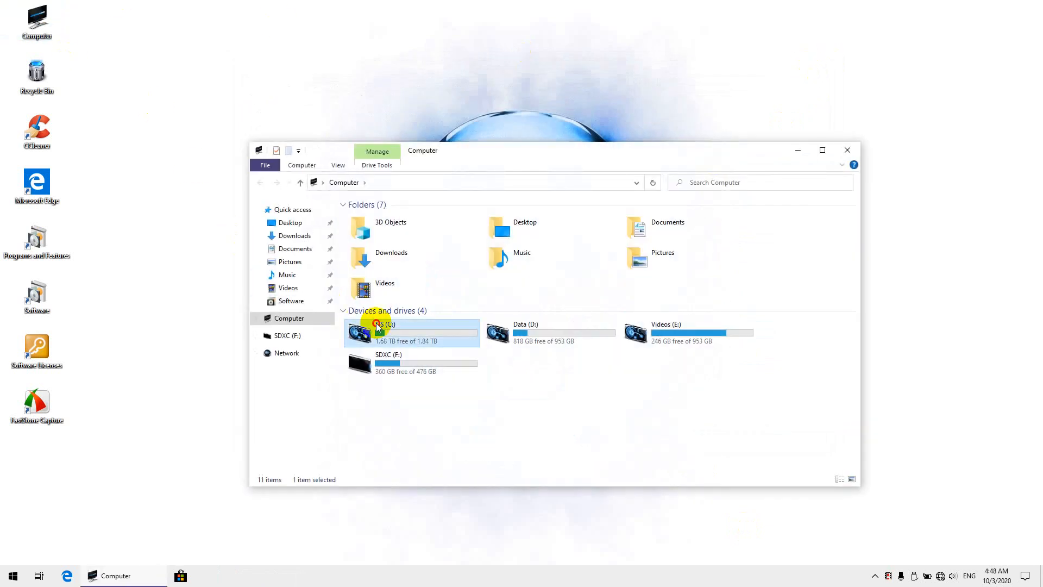
double_click(383, 324)
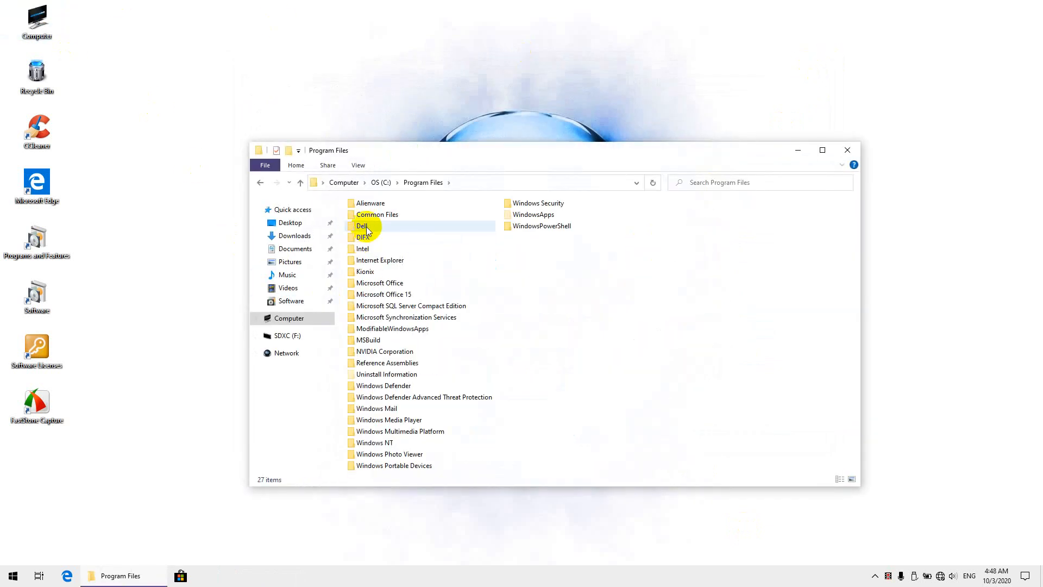
double_click(371, 203)
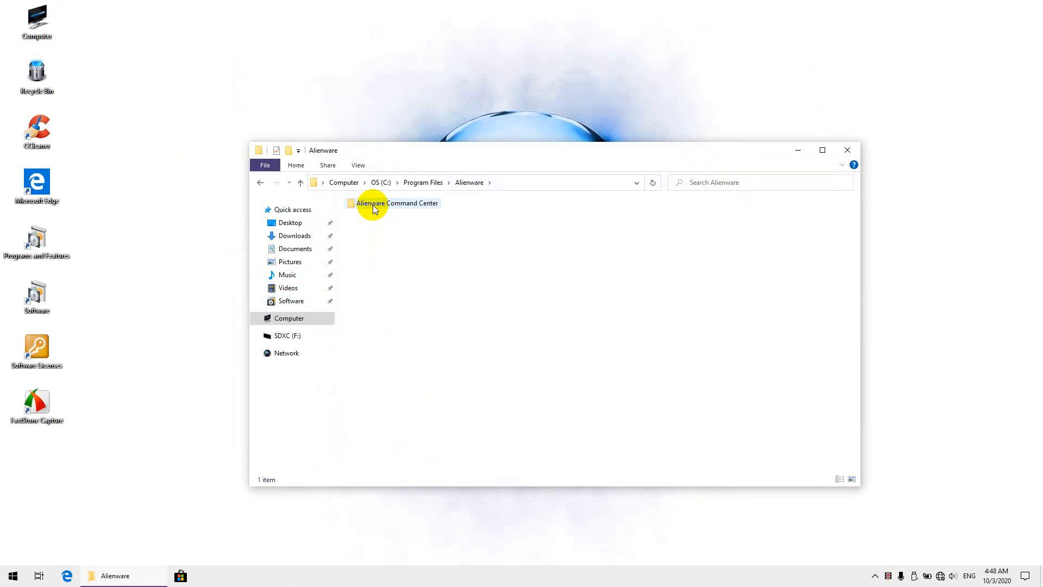
left_click(300, 182)
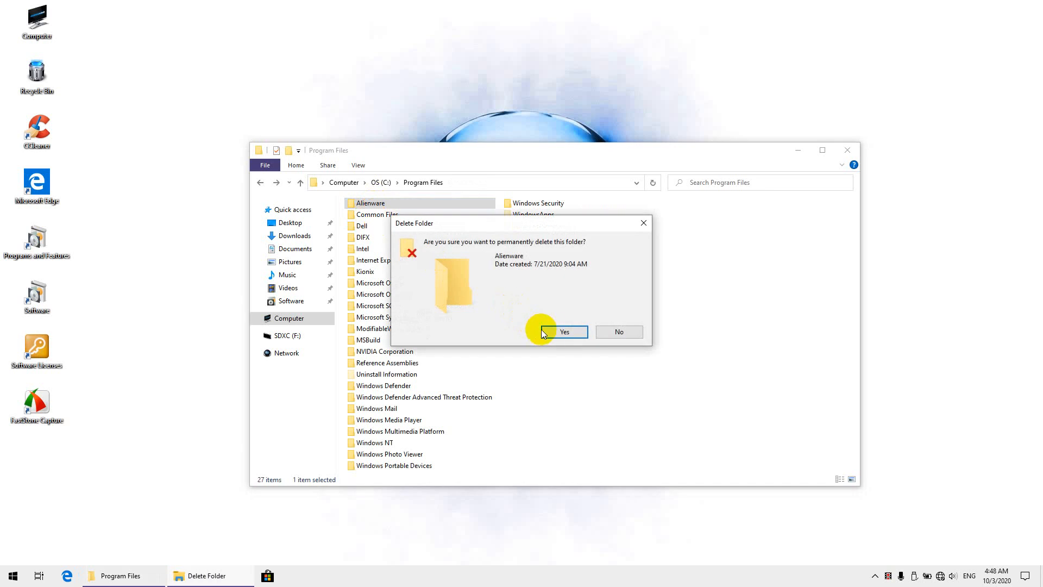
left_click(564, 331)
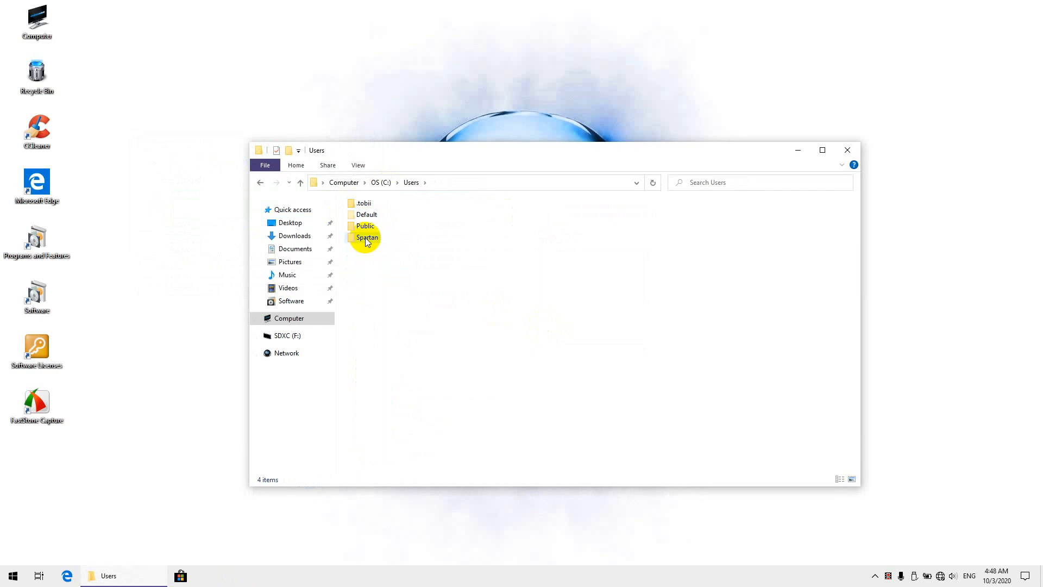
mouse_move(367, 238)
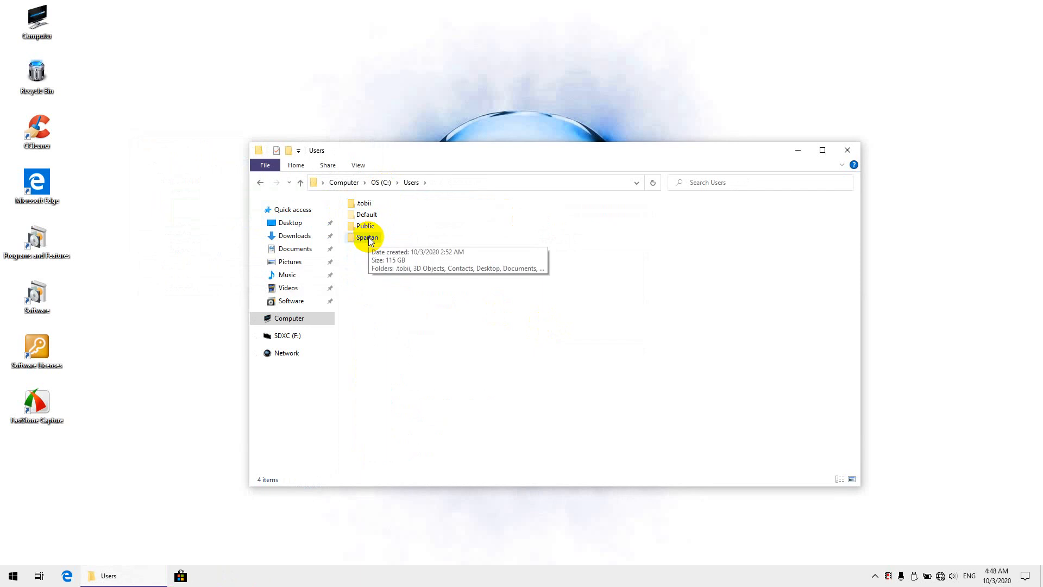
Step: Check the Dell folder in the user's AppData\Local, then browse into AppData\Roaming
double_click(367, 237)
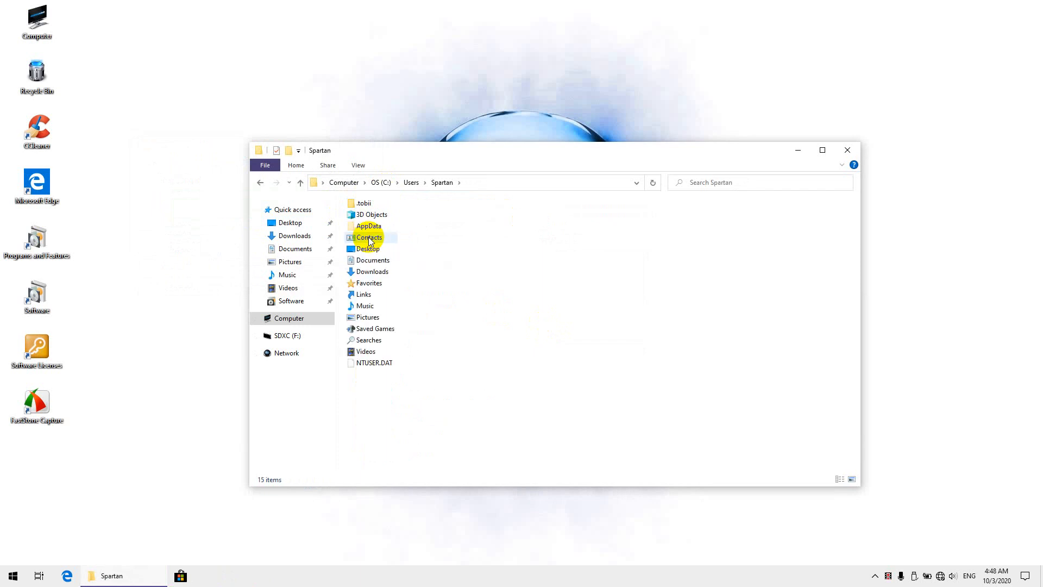
double_click(368, 226)
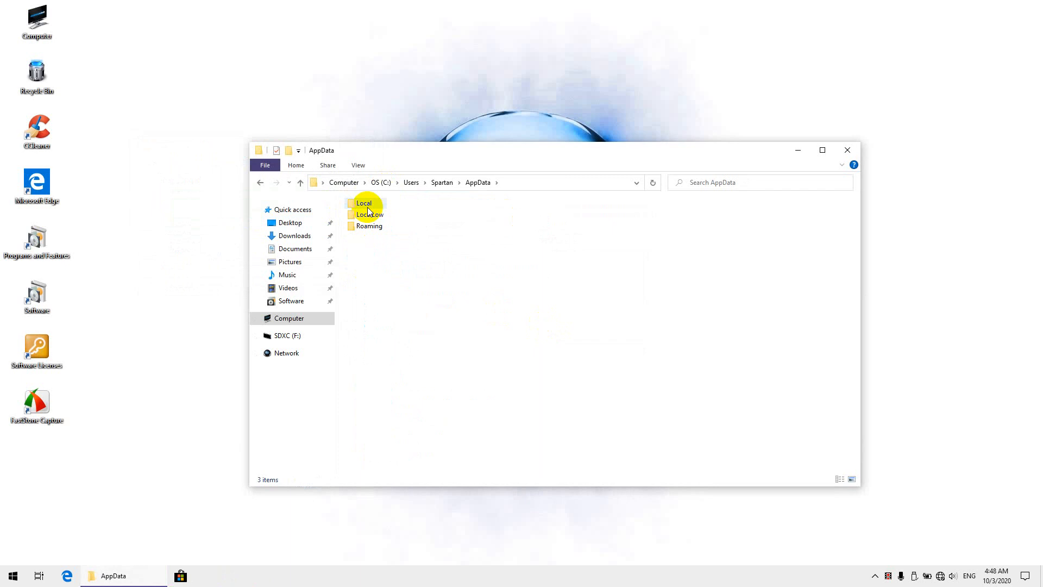
left_click(368, 226)
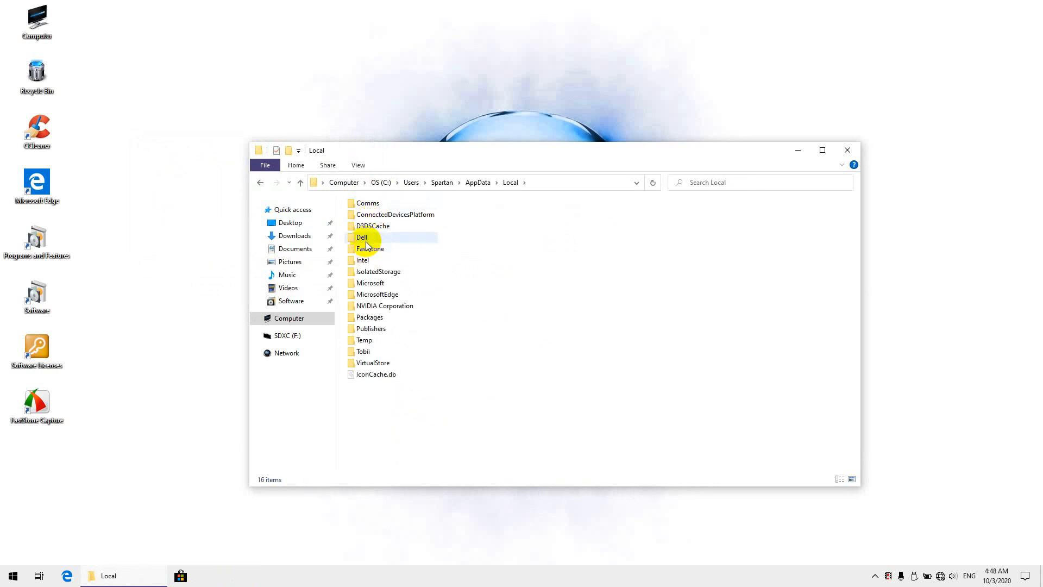
left_click(362, 237)
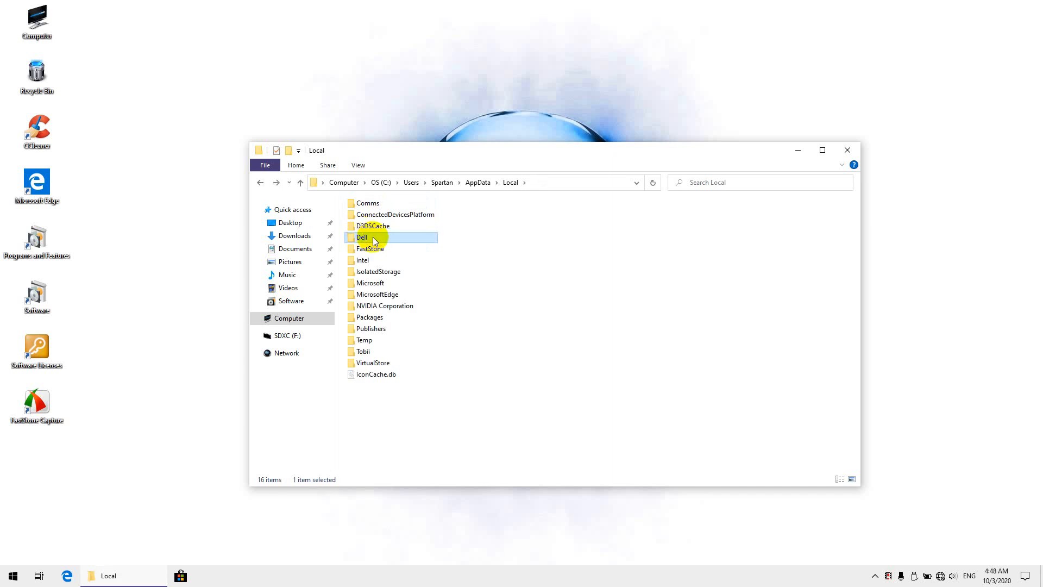
left_click(477, 183)
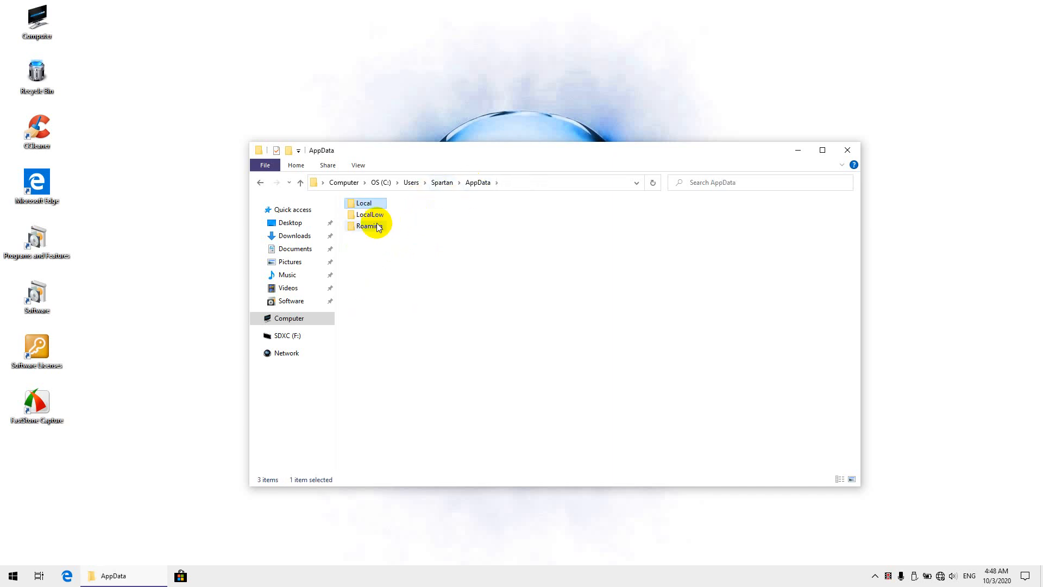
double_click(367, 226)
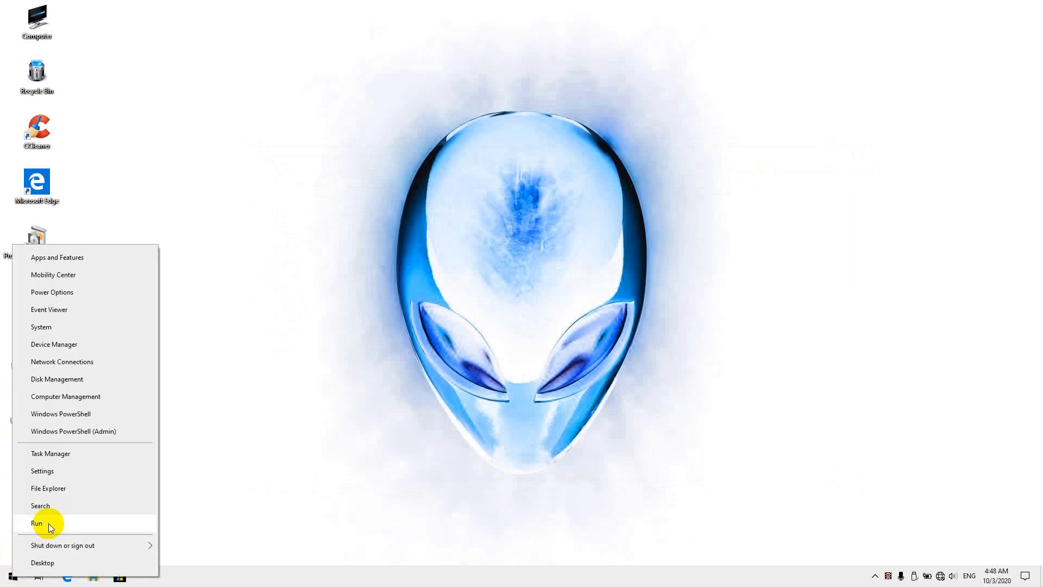
Step: Launch Registry Editor from the Run dialog (regedit)
left_click(36, 523)
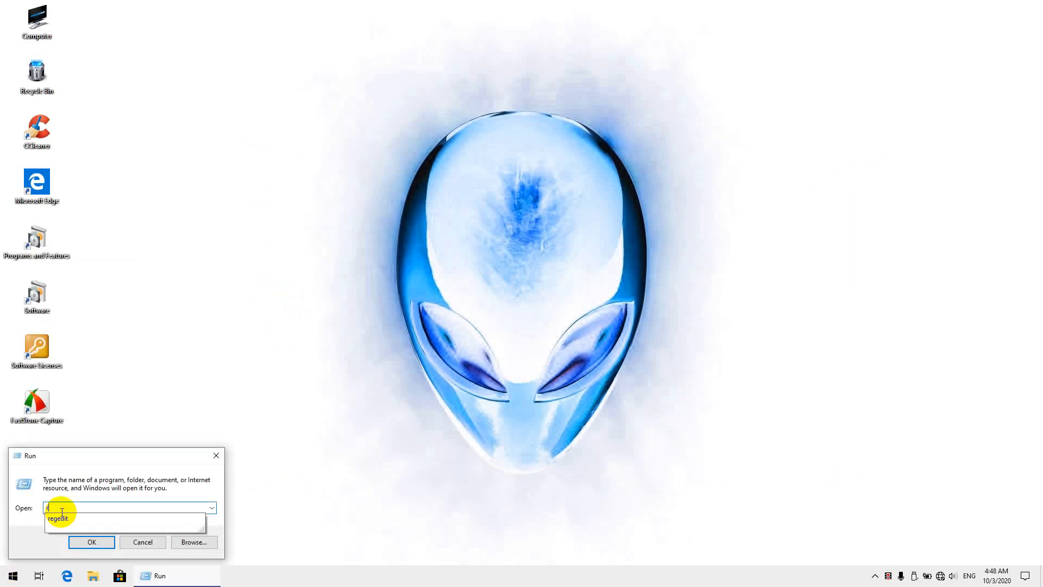
type("egedit")
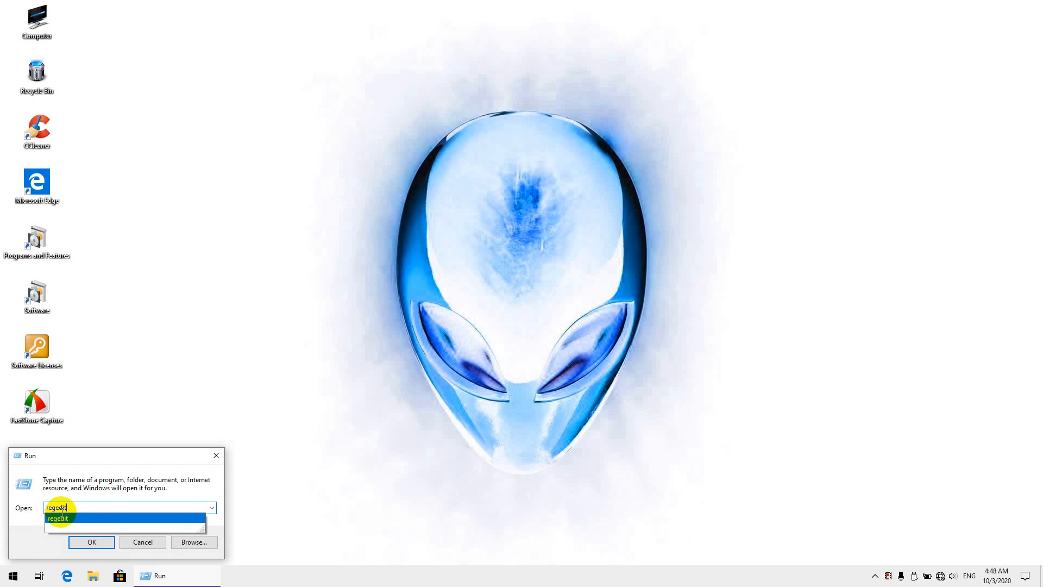
left_click(91, 541)
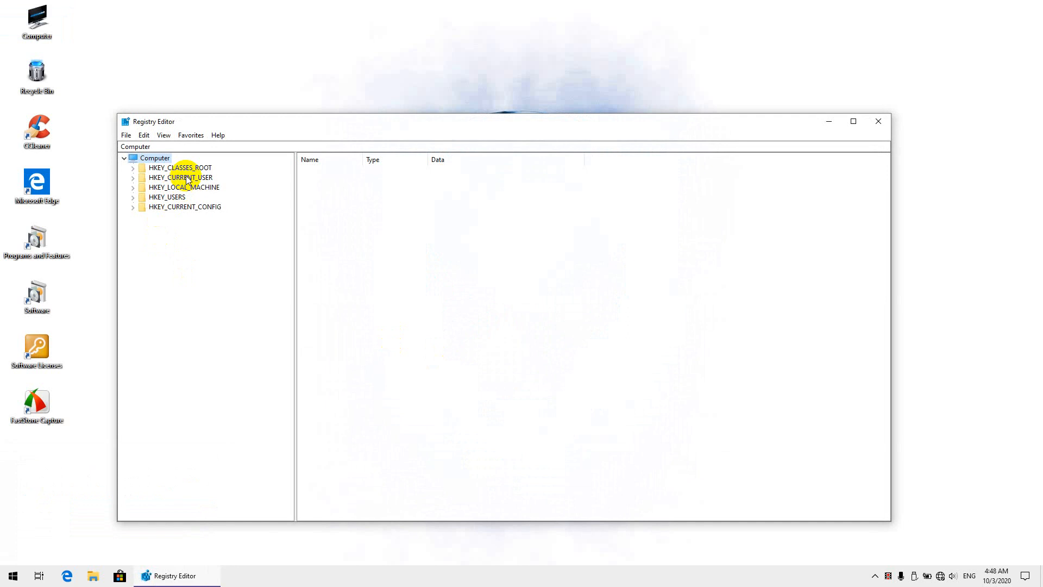
Step: Delete the Alienware key under HKEY_CURRENT_USER\SOFTWARE
left_click(132, 177)
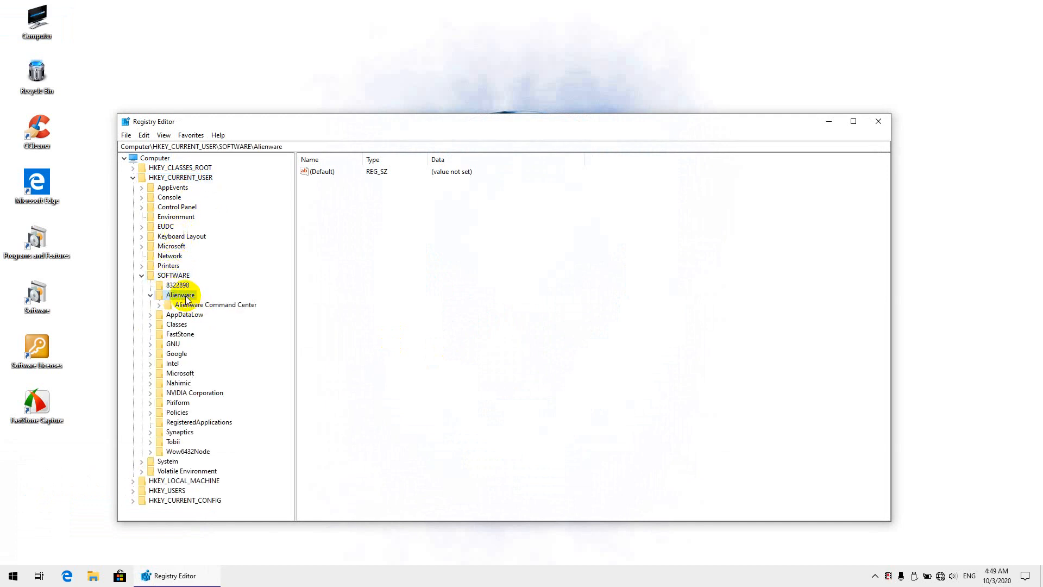
right_click(180, 295)
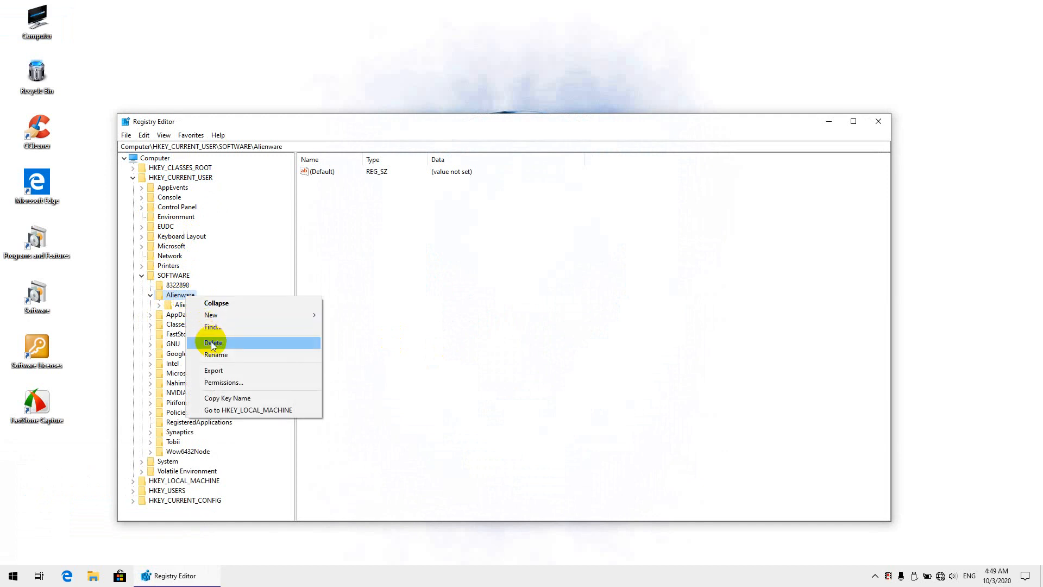
left_click(213, 343)
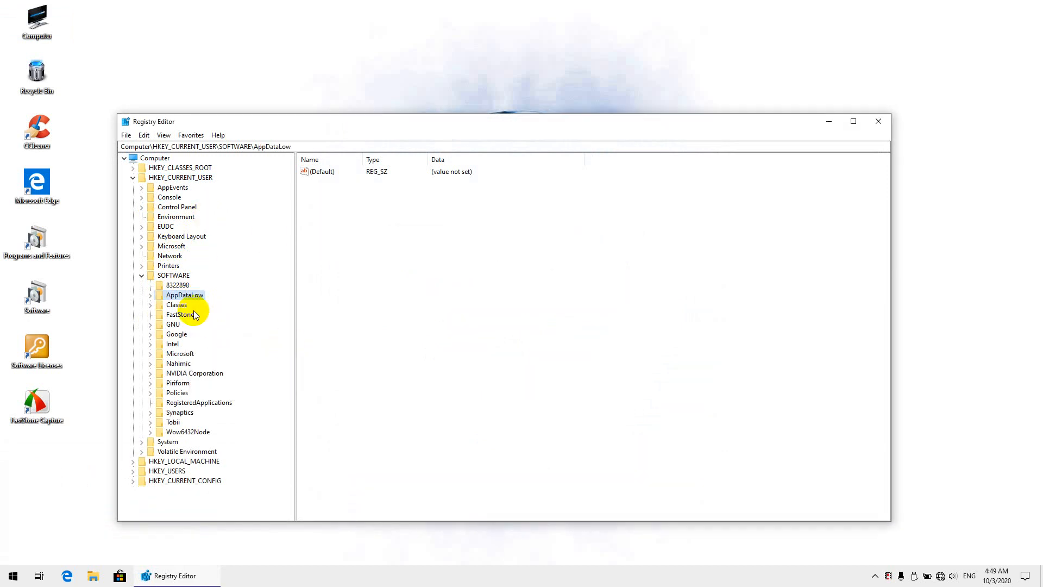
mouse_move(188, 436)
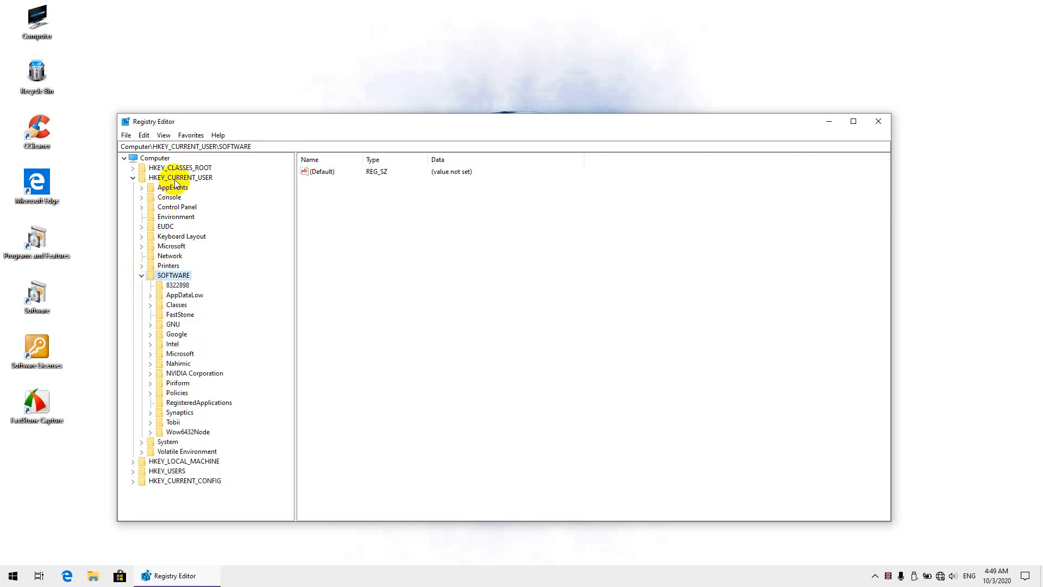
Step: Delete HKEY_LOCAL_MACHINE\SOFTWARE\Alienware including its Alienware Digital Delivery subkey, confirming with Yes
left_click(132, 177)
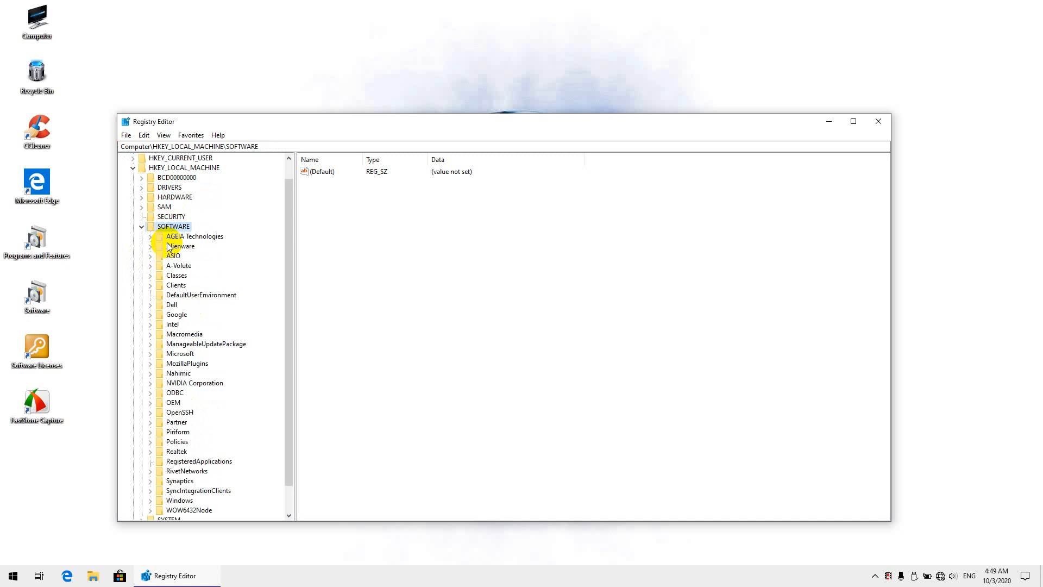
left_click(150, 247)
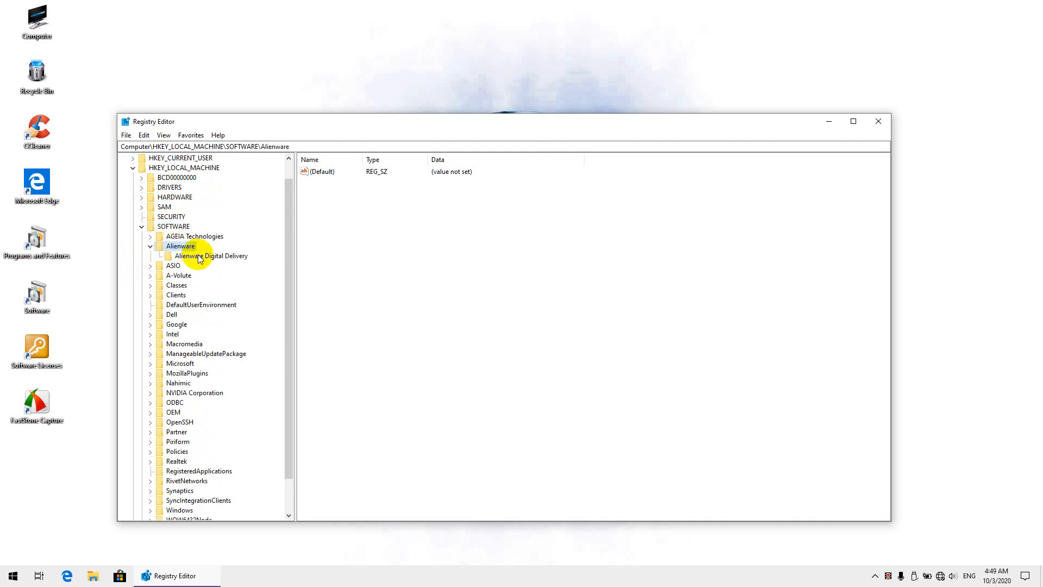
mouse_move(214, 260)
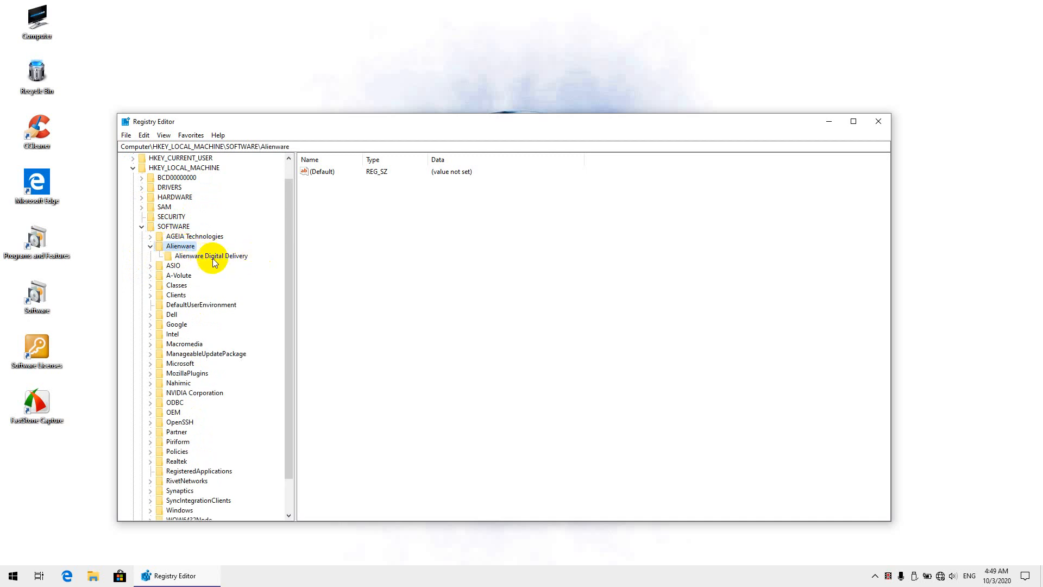
left_click(210, 255)
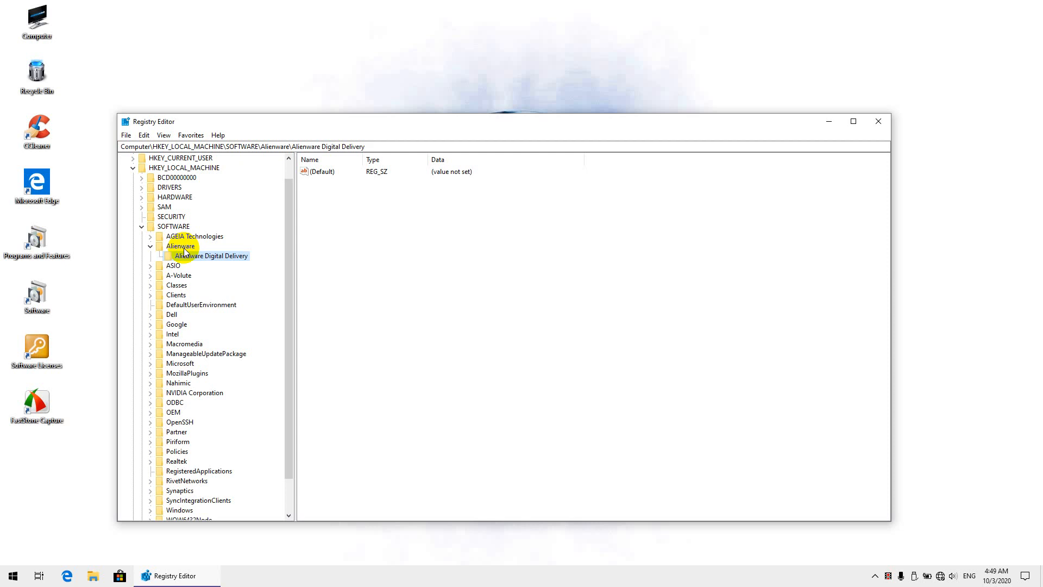
right_click(180, 245)
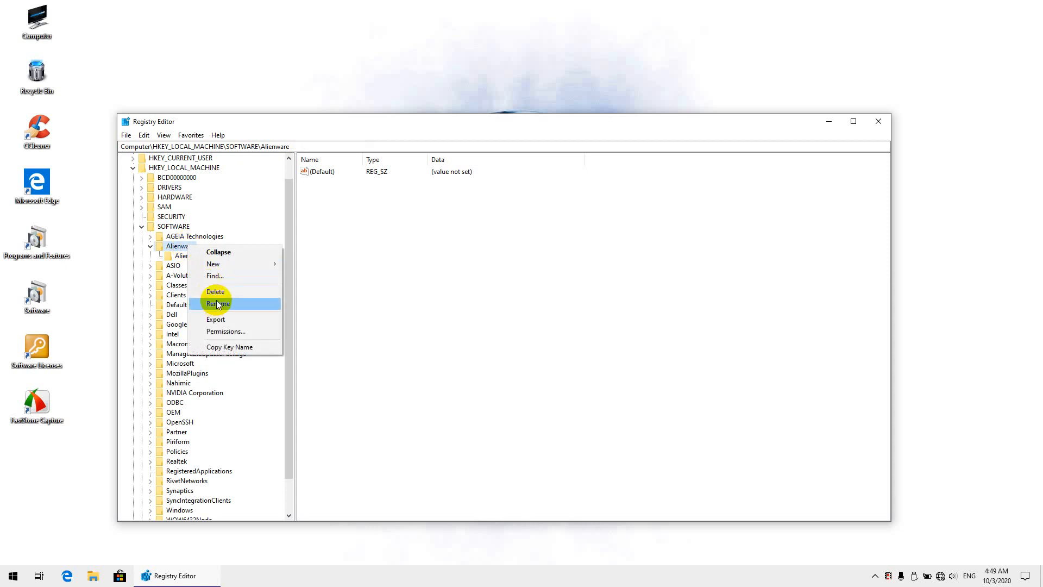
mouse_move(219, 291)
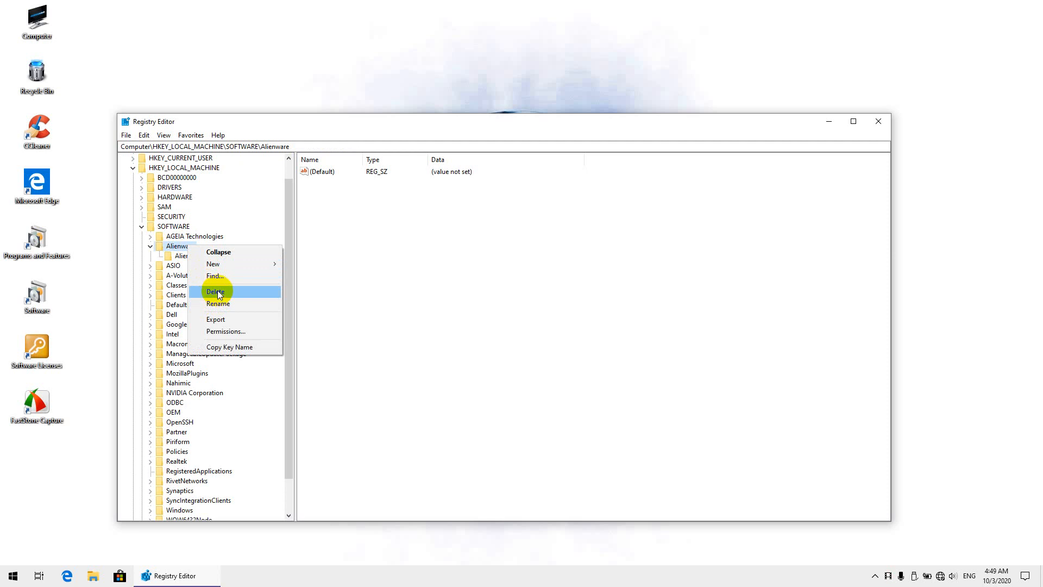
left_click(215, 291)
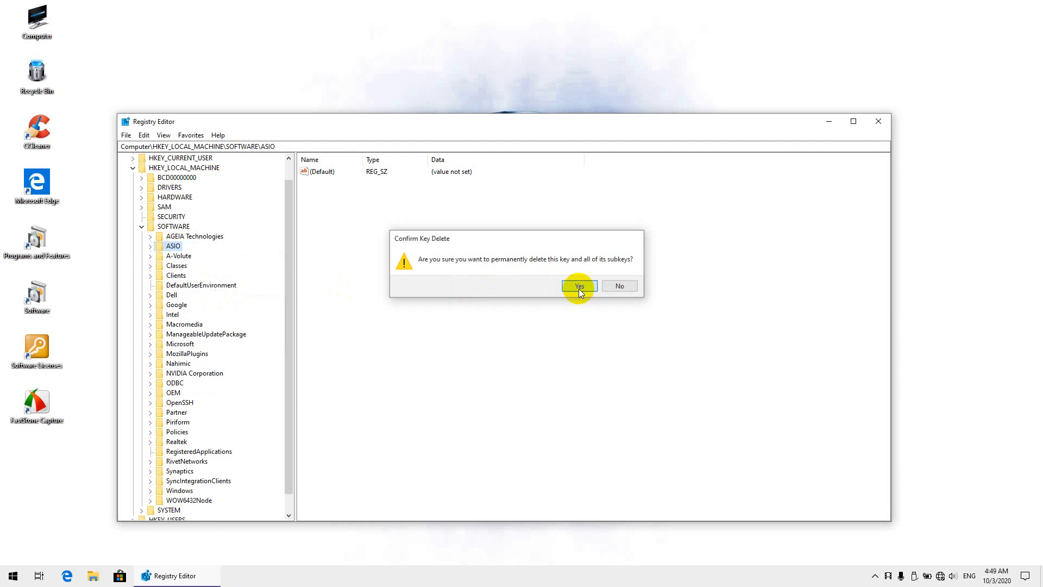
left_click(577, 286)
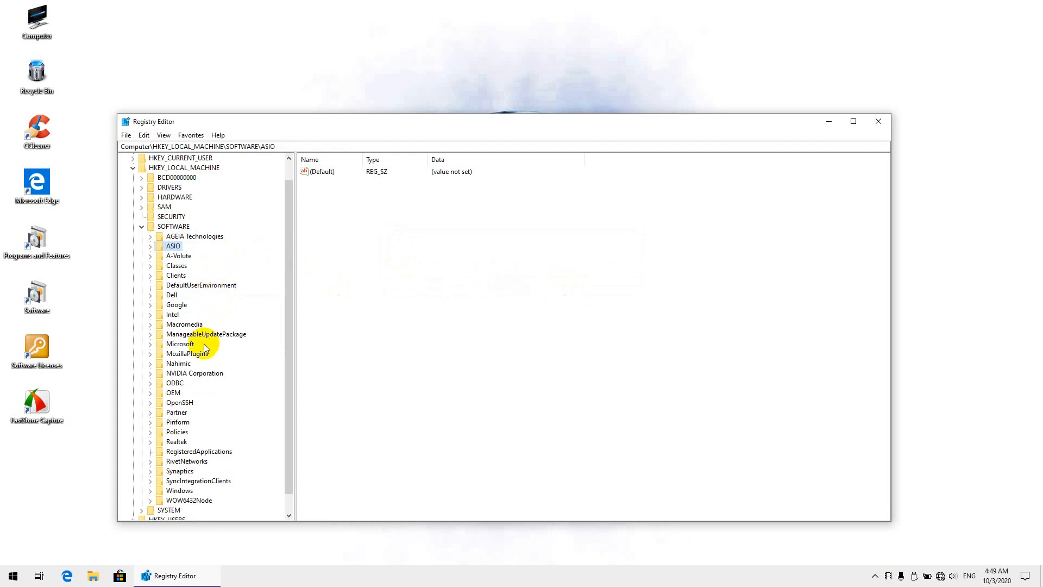
scroll("down", 3)
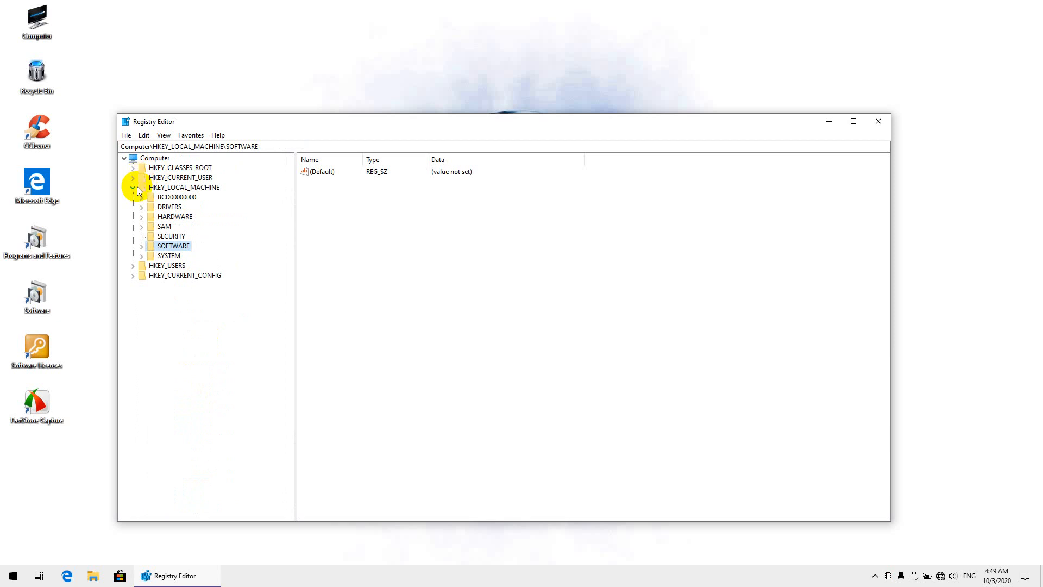
Step: Collapse HKEY_LOCAL_MACHINE, close Registry Editor and show This PC
left_click(132, 187)
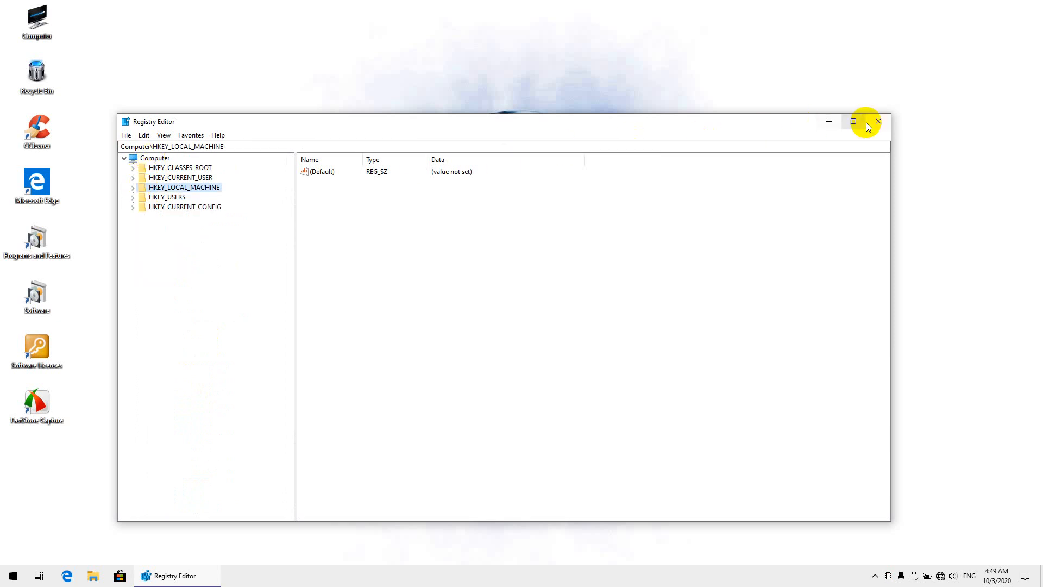
left_click(878, 122)
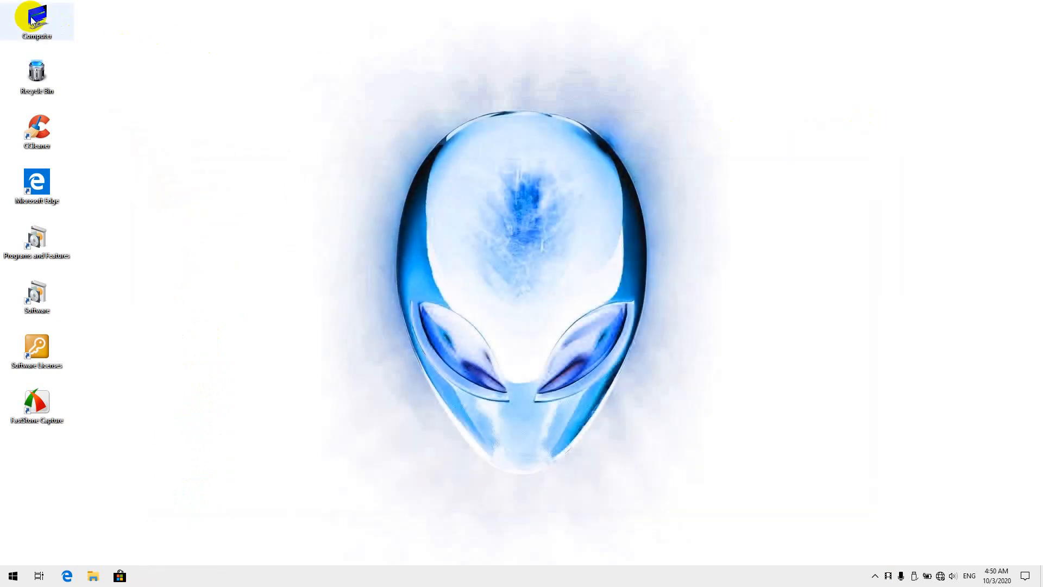
double_click(37, 18)
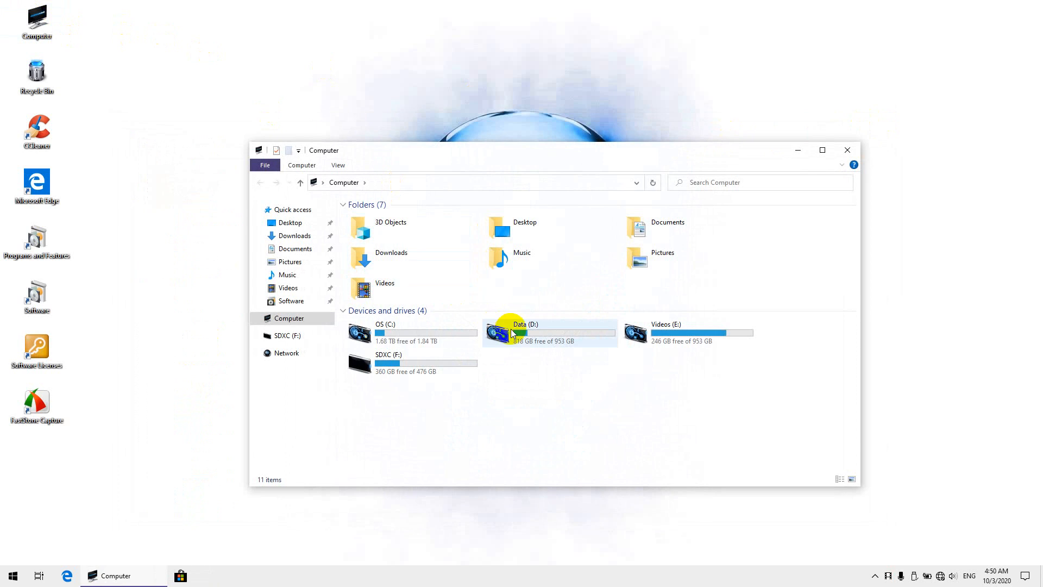
Step: Browse D:\Drivers\Alienware Area-51m R2 into the 18-Command Center installer folder
double_click(521, 332)
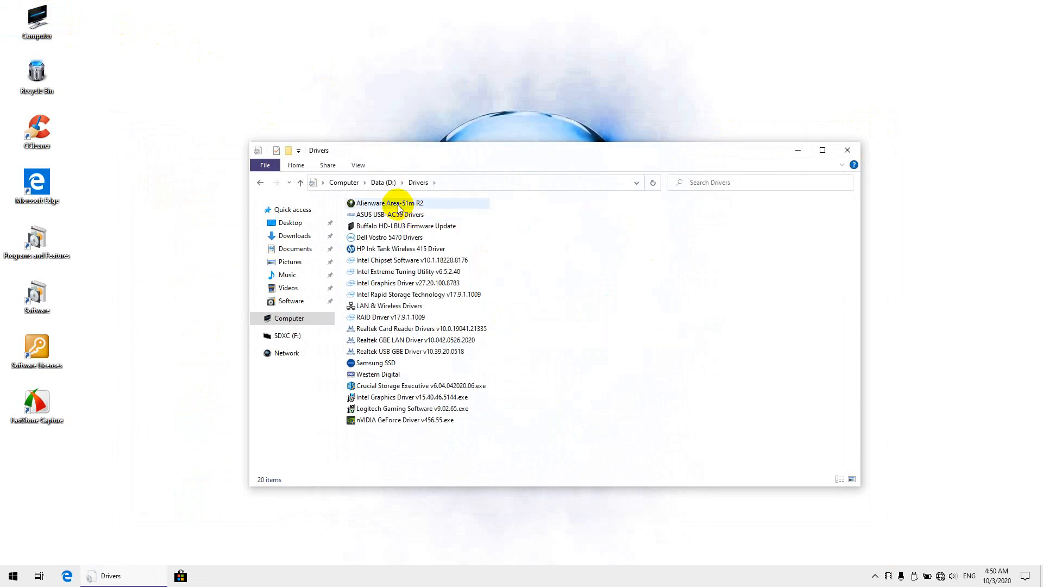
double_click(389, 203)
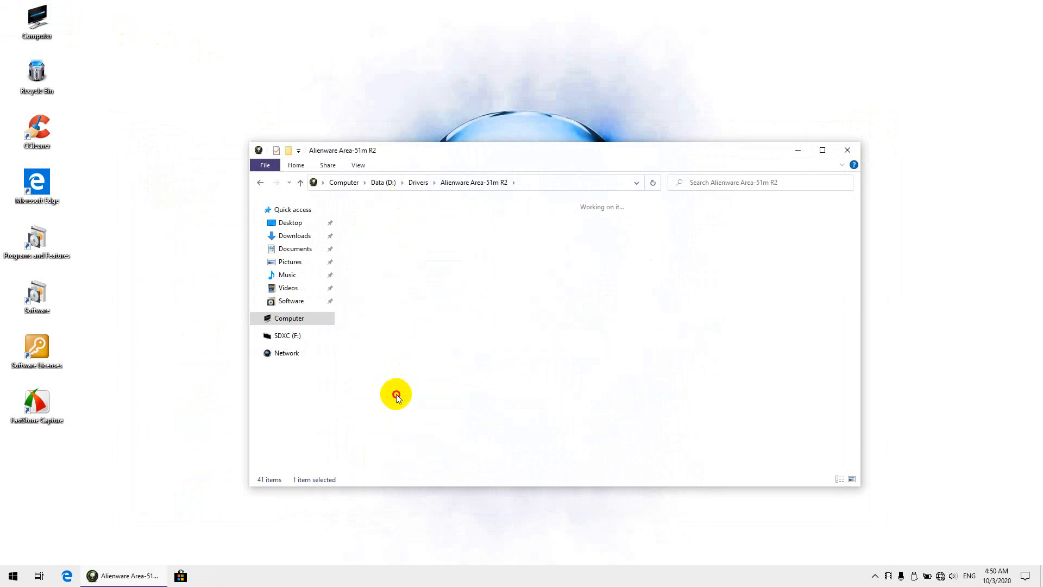
double_click(396, 393)
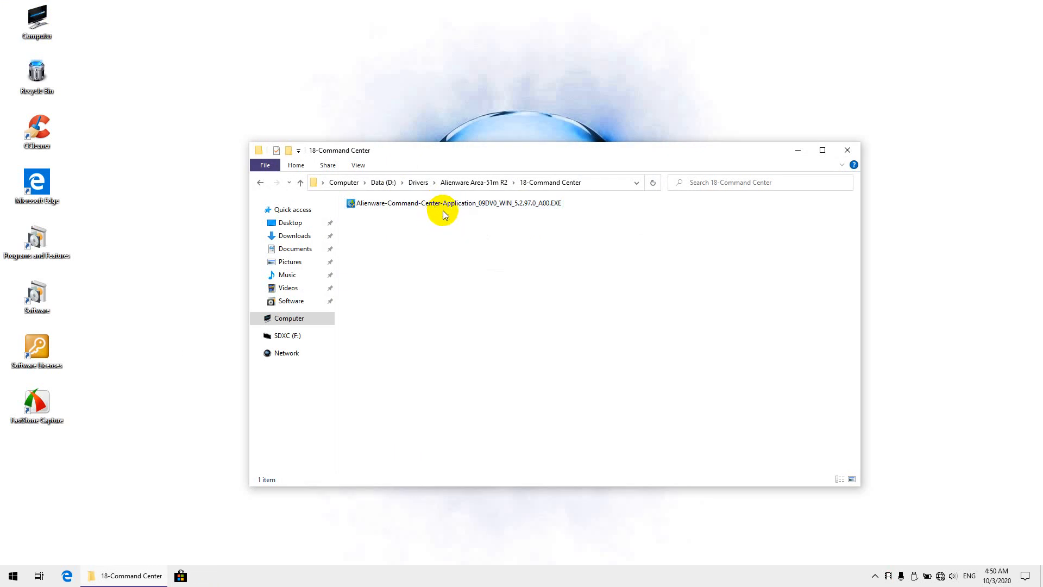
left_click(458, 203)
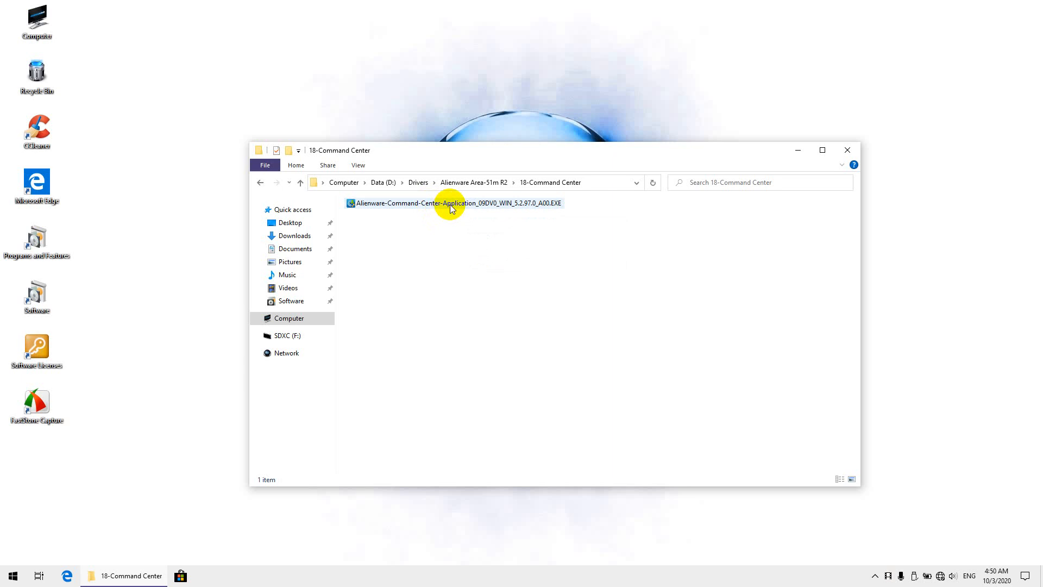
mouse_move(454, 203)
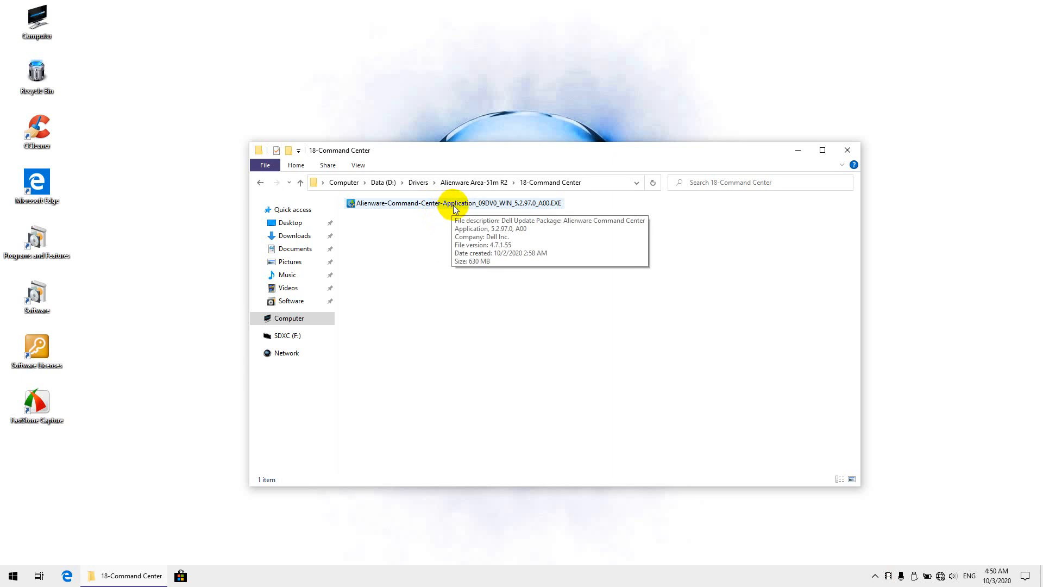
left_click(455, 203)
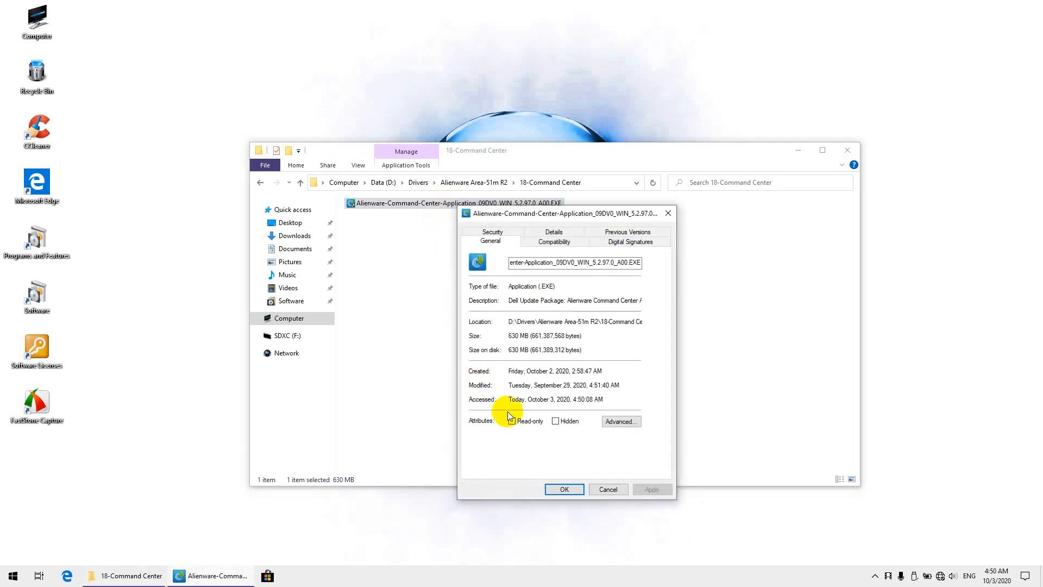
left_click(512, 421)
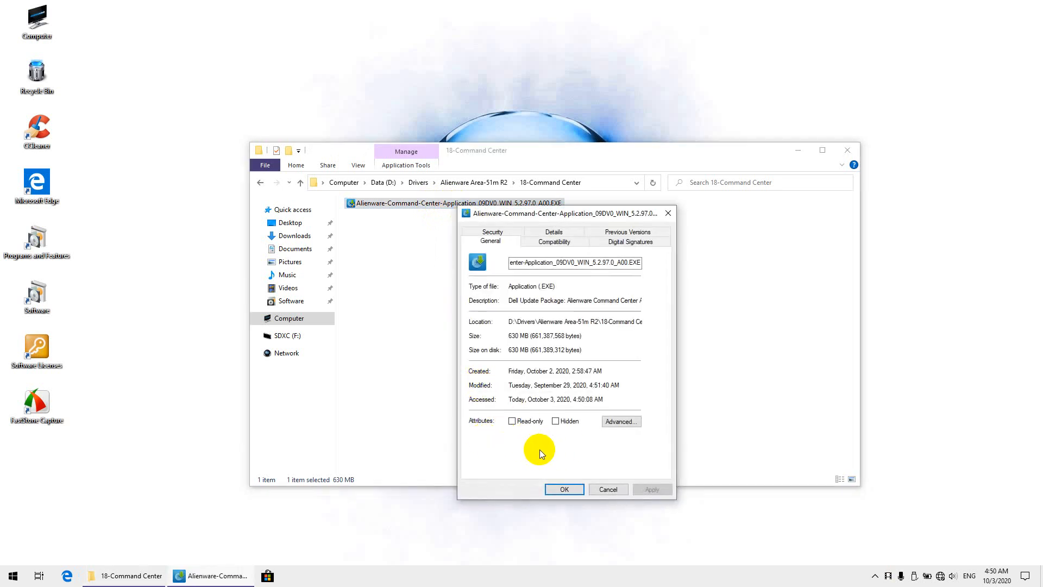
mouse_move(599, 442)
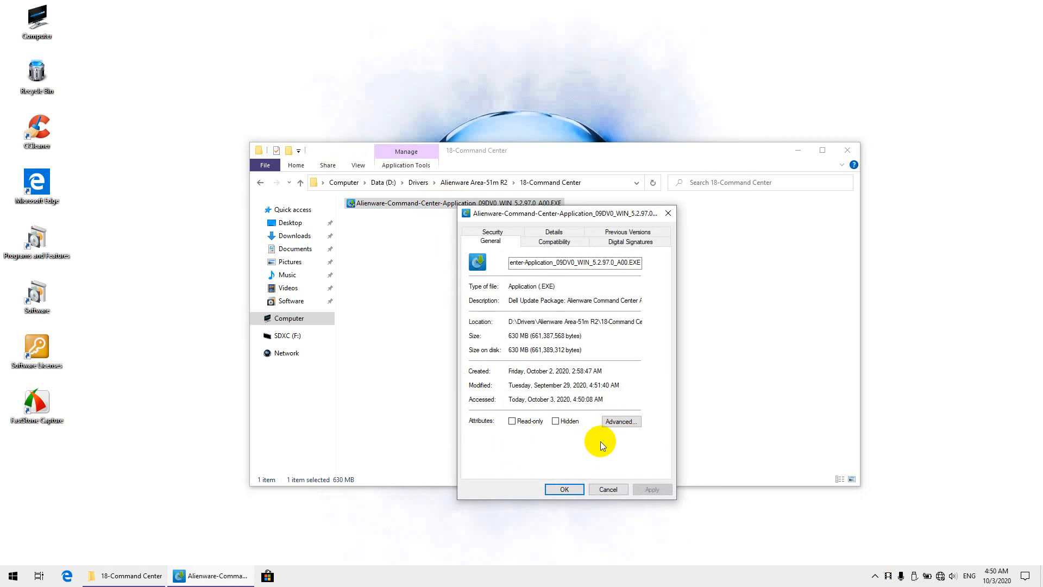
mouse_move(604, 442)
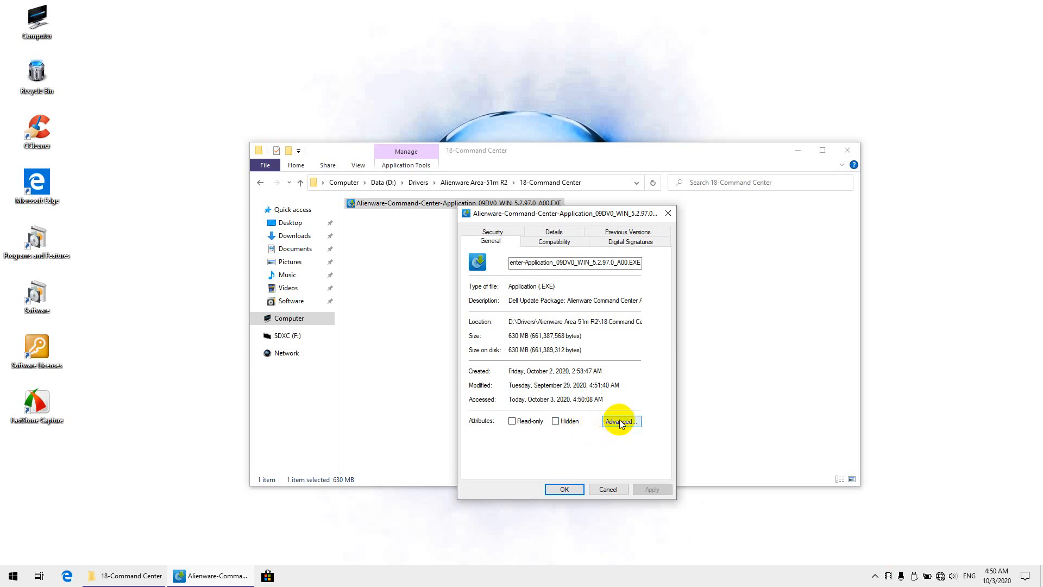
mouse_move(570, 452)
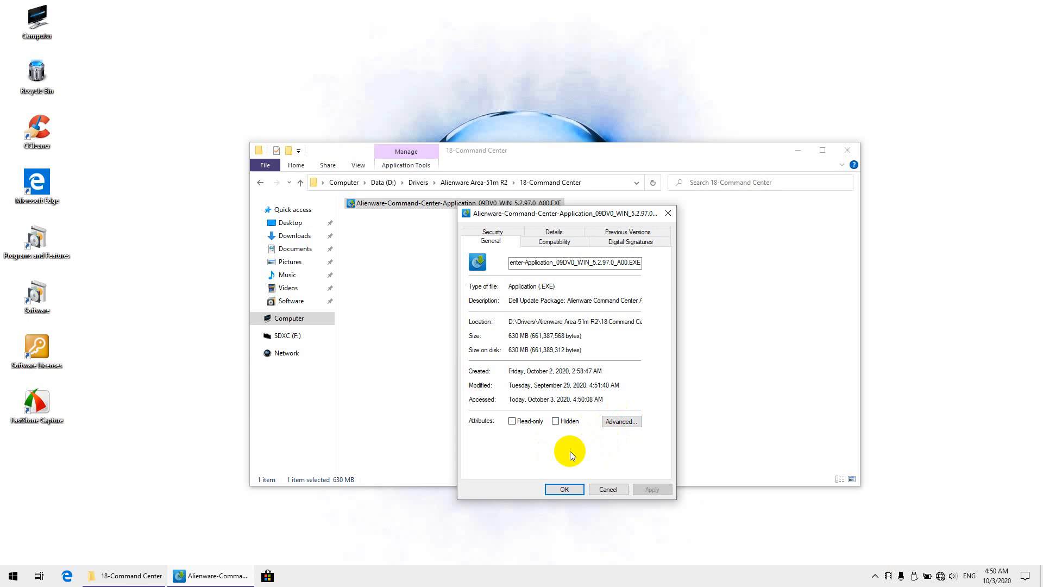
mouse_move(626, 454)
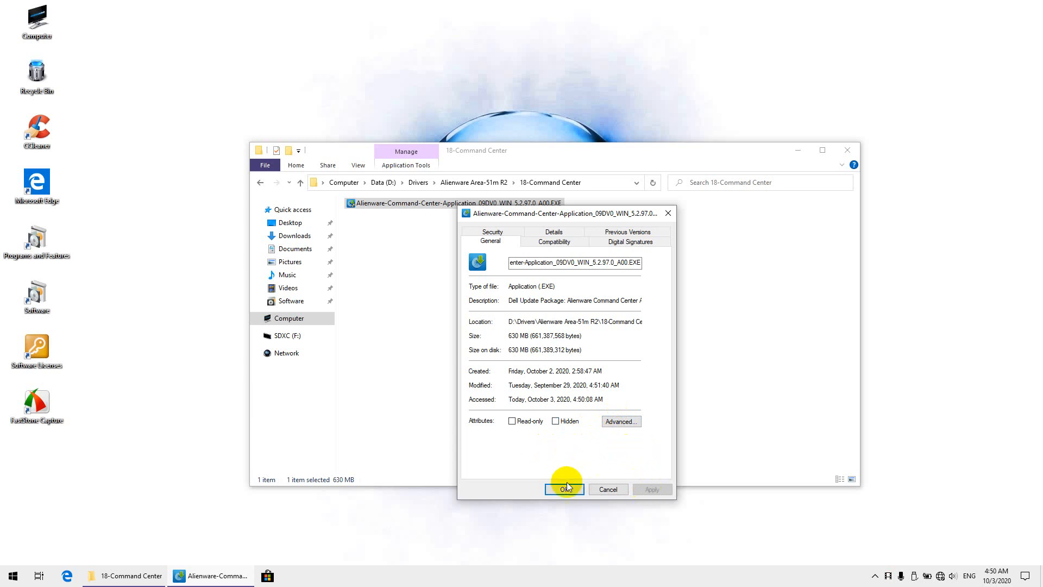
left_click(564, 489)
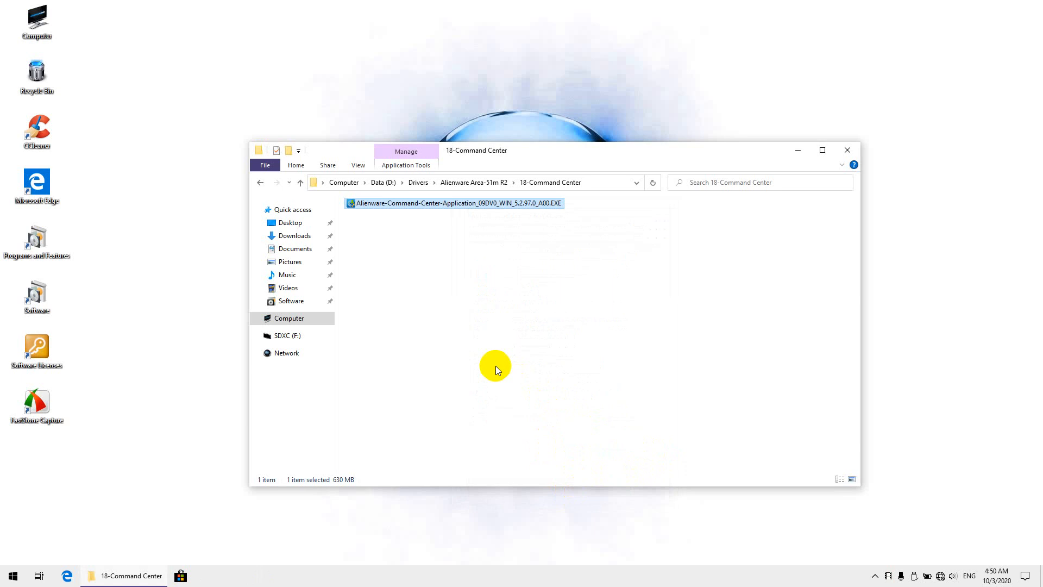
mouse_move(496, 366)
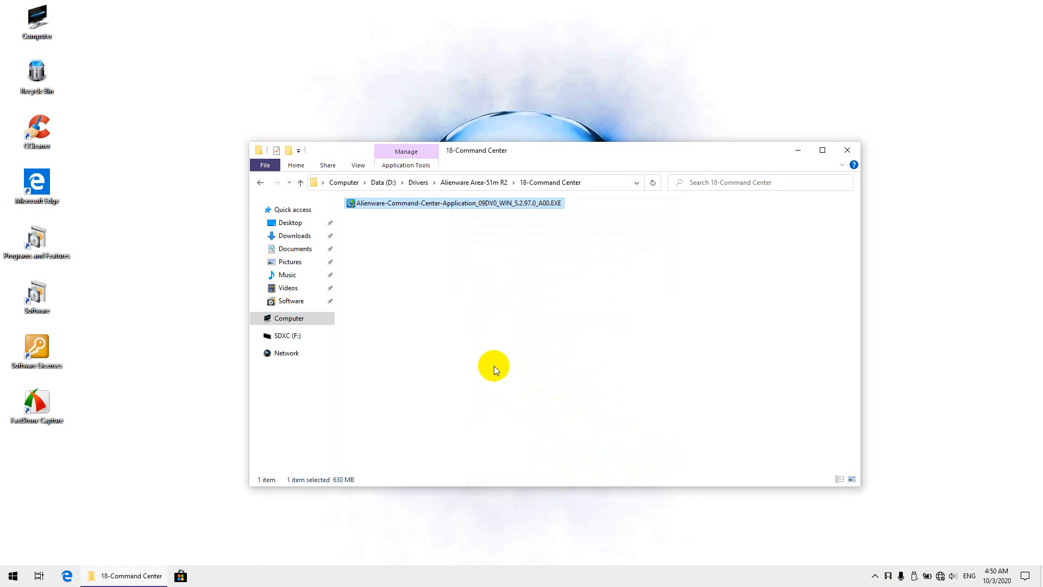
mouse_move(455, 354)
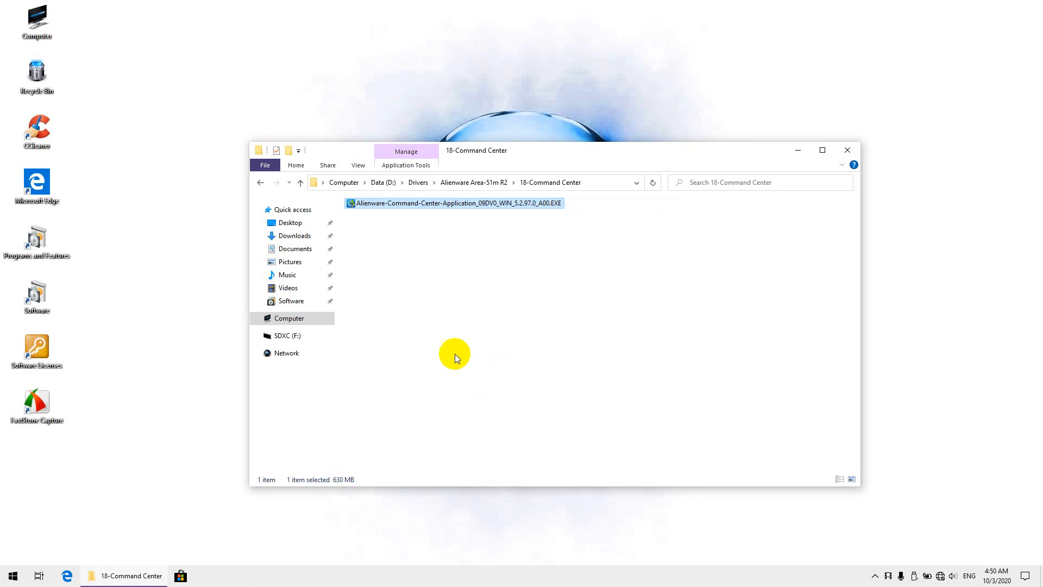
mouse_move(393, 342)
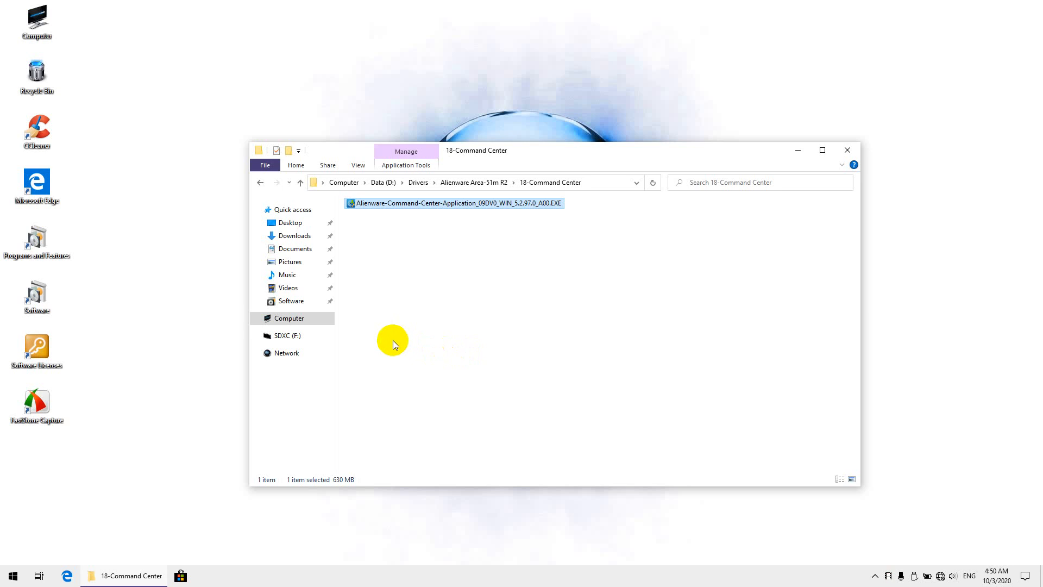
mouse_move(395, 341)
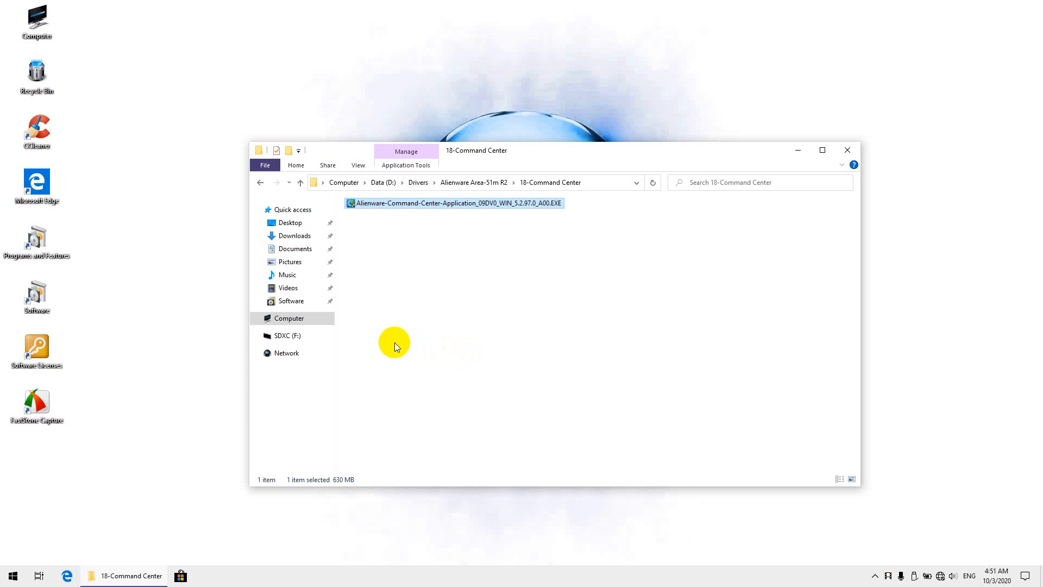
mouse_move(395, 388)
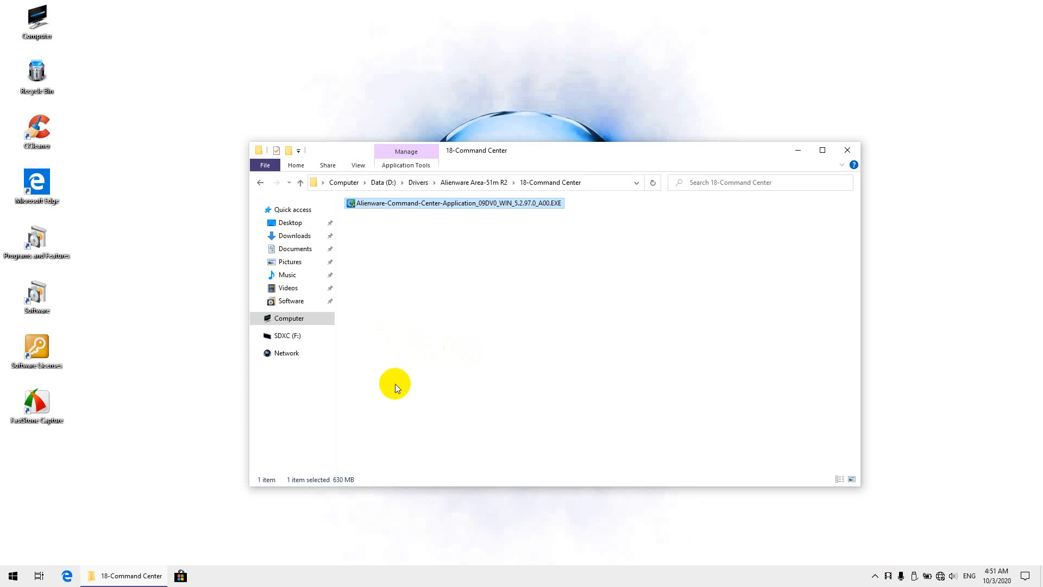
mouse_move(382, 382)
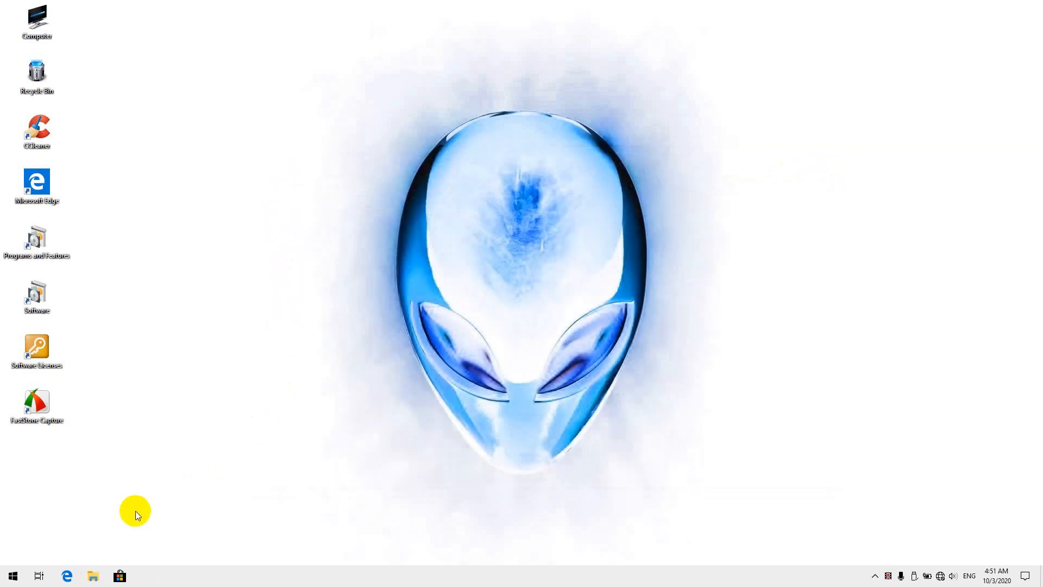
mouse_move(176, 214)
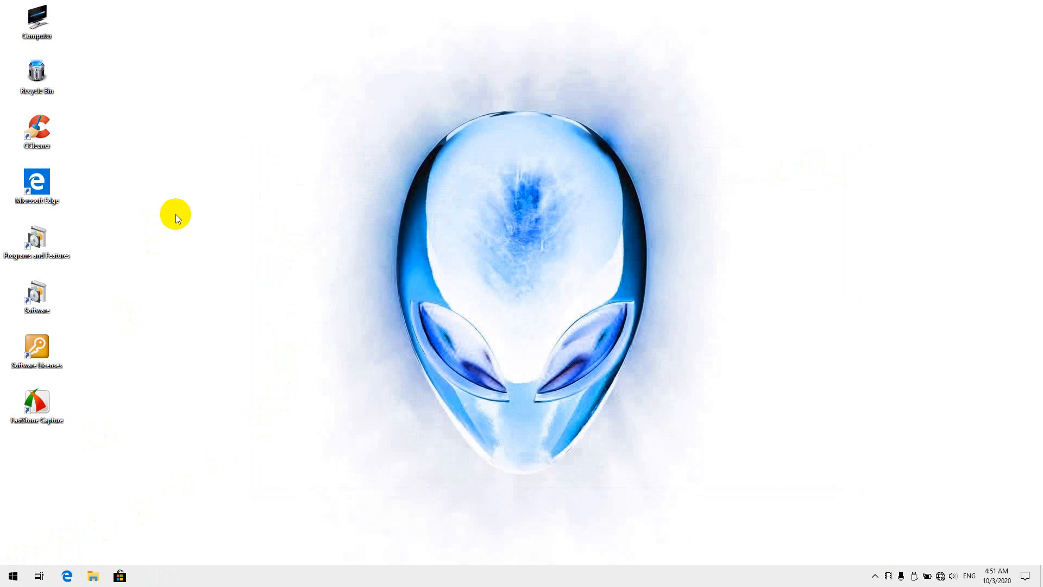
mouse_move(182, 215)
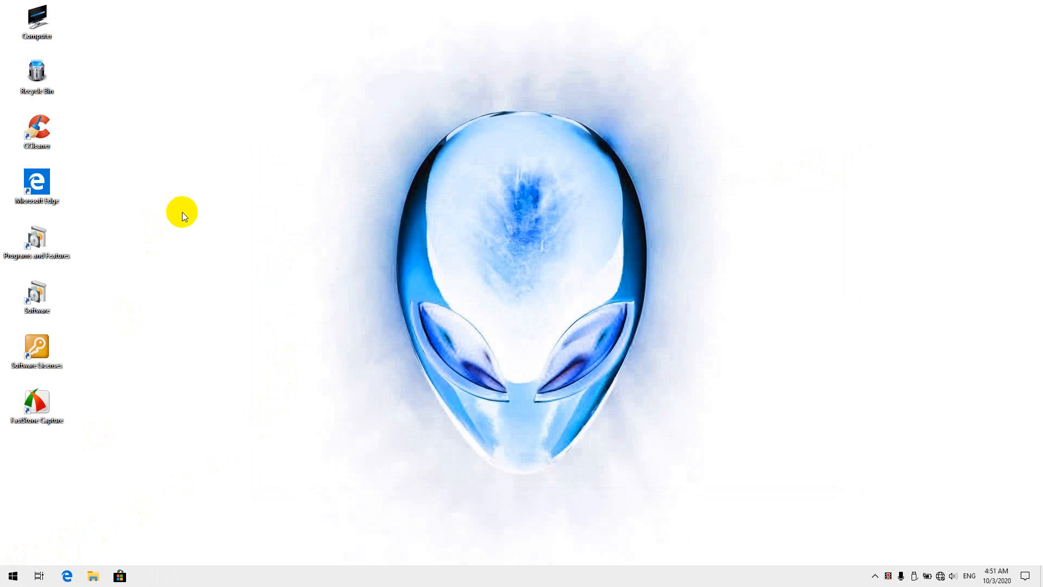
mouse_move(182, 219)
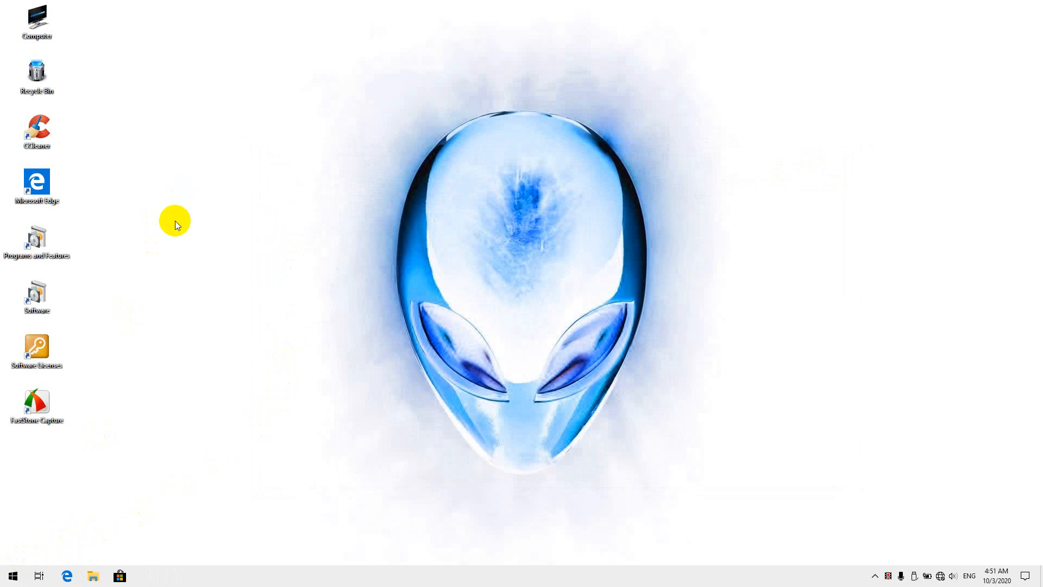
mouse_move(173, 221)
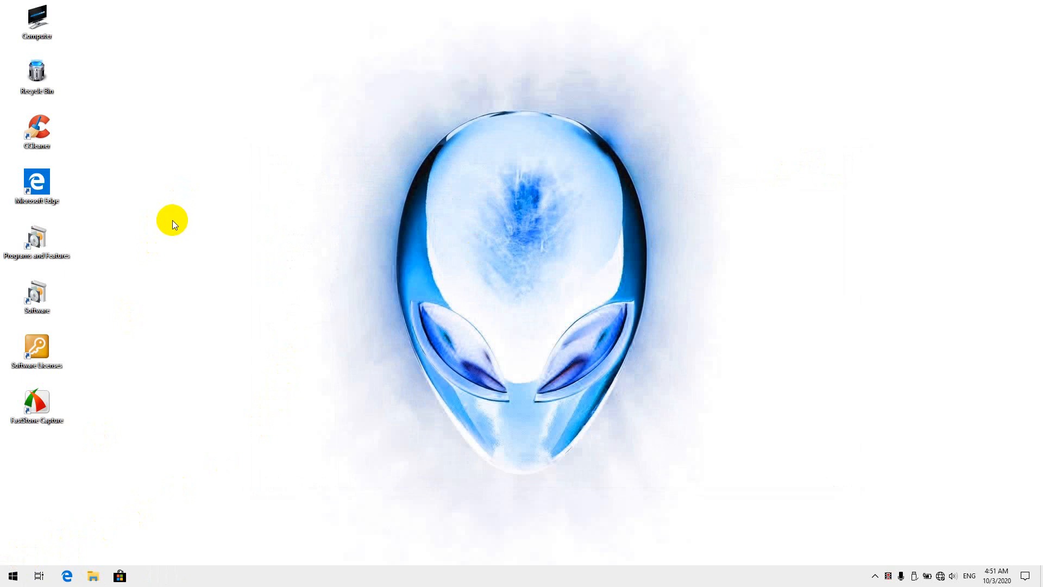
mouse_move(752, 510)
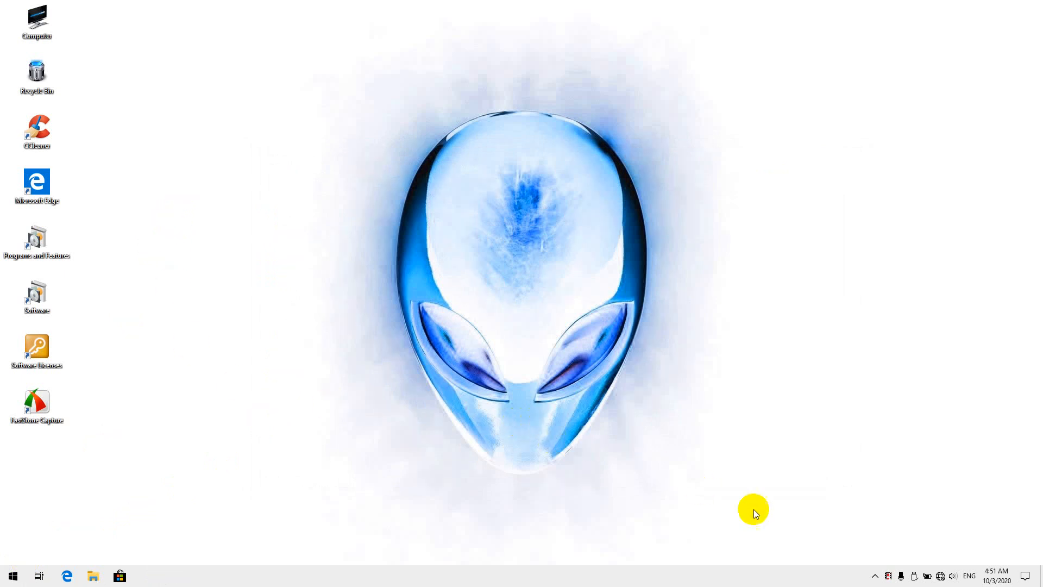